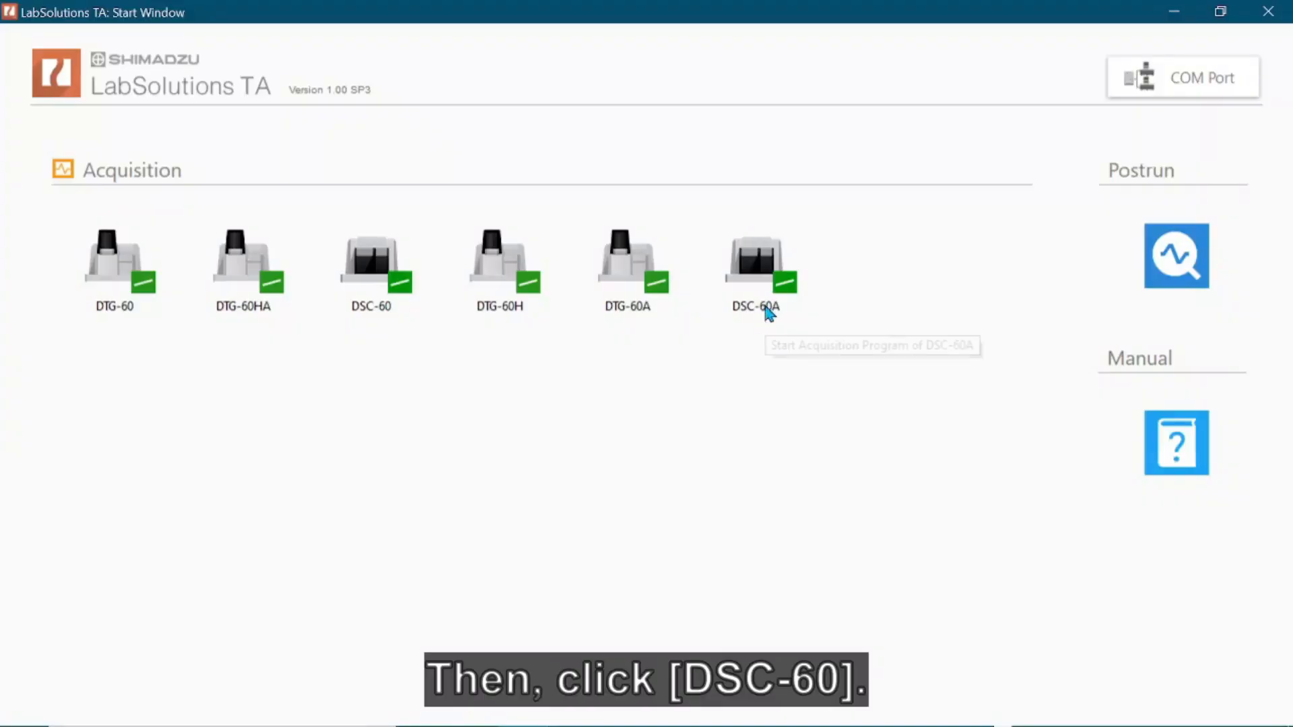
# Step: Launch DSC-60 acquisition from the Start Window and bring up the Measure menu
pyautogui.click(754, 260)
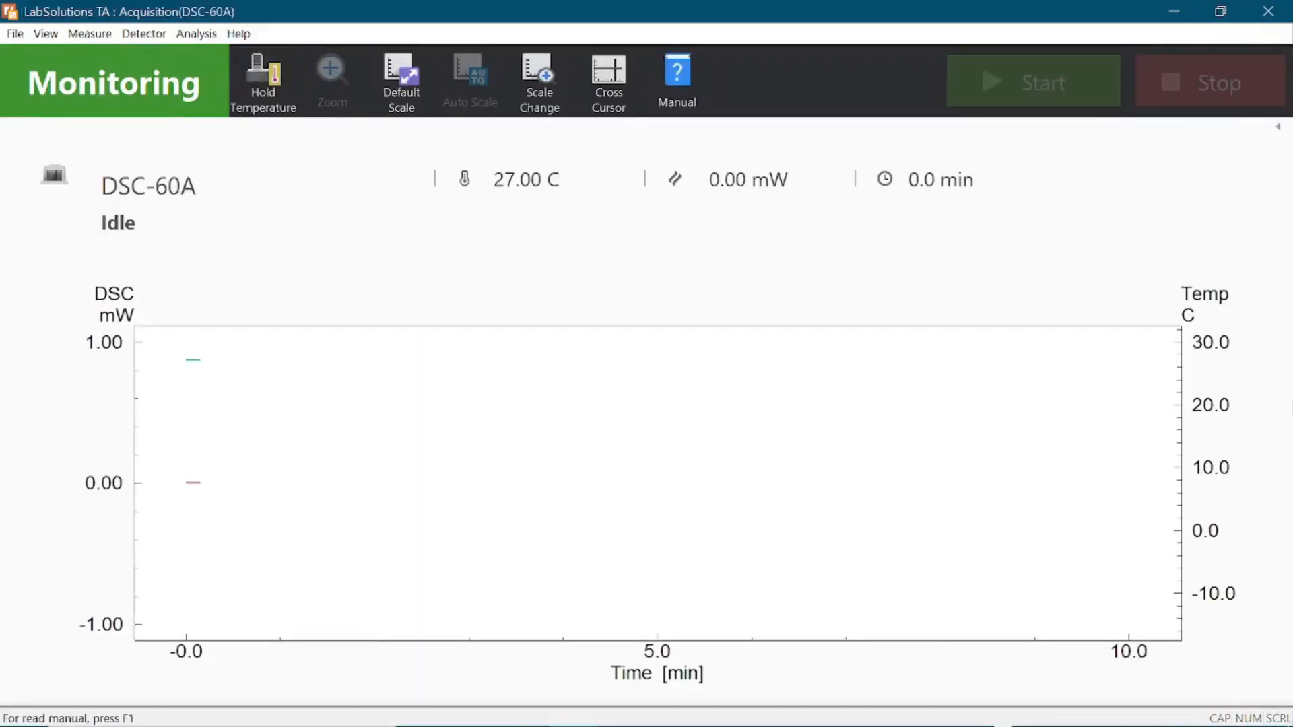
pyautogui.click(89, 32)
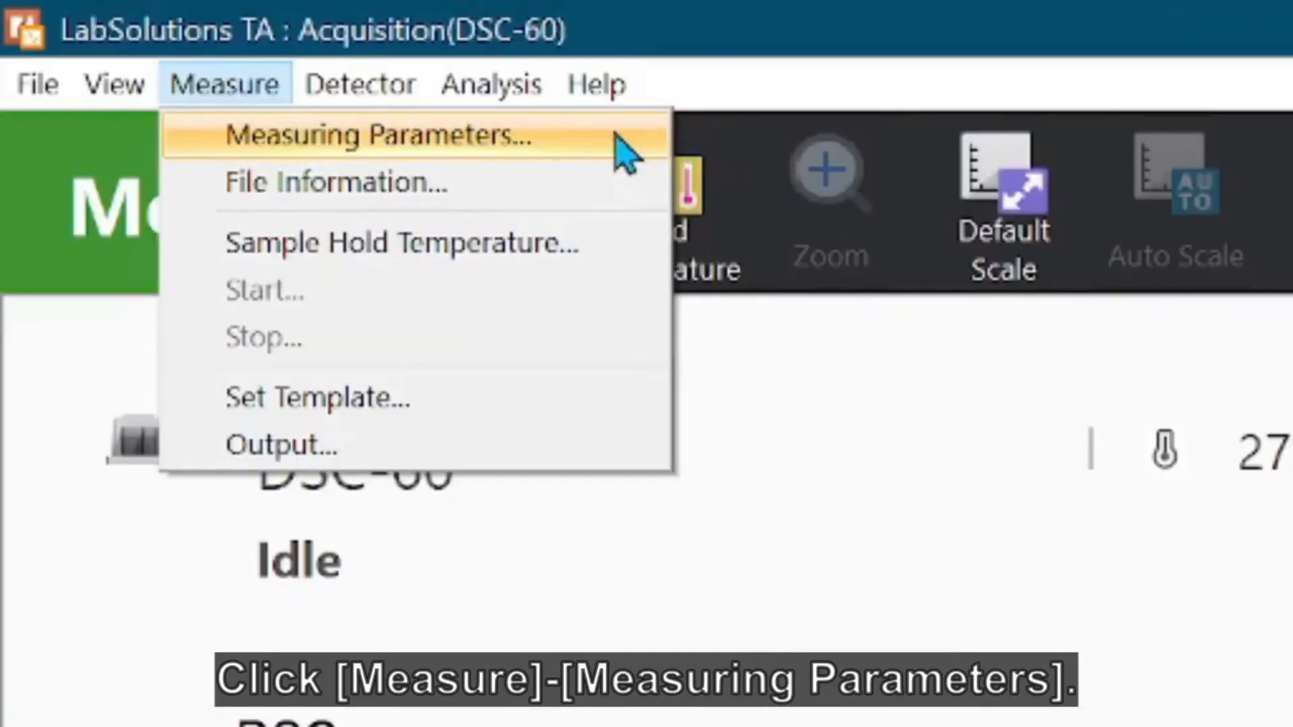
# Step: Set Indium measuring parameters: 6.13 mg, aluminium pan, nitrogen 50 ml/min, comment 'Calibration', and apply
pyautogui.click(379, 134)
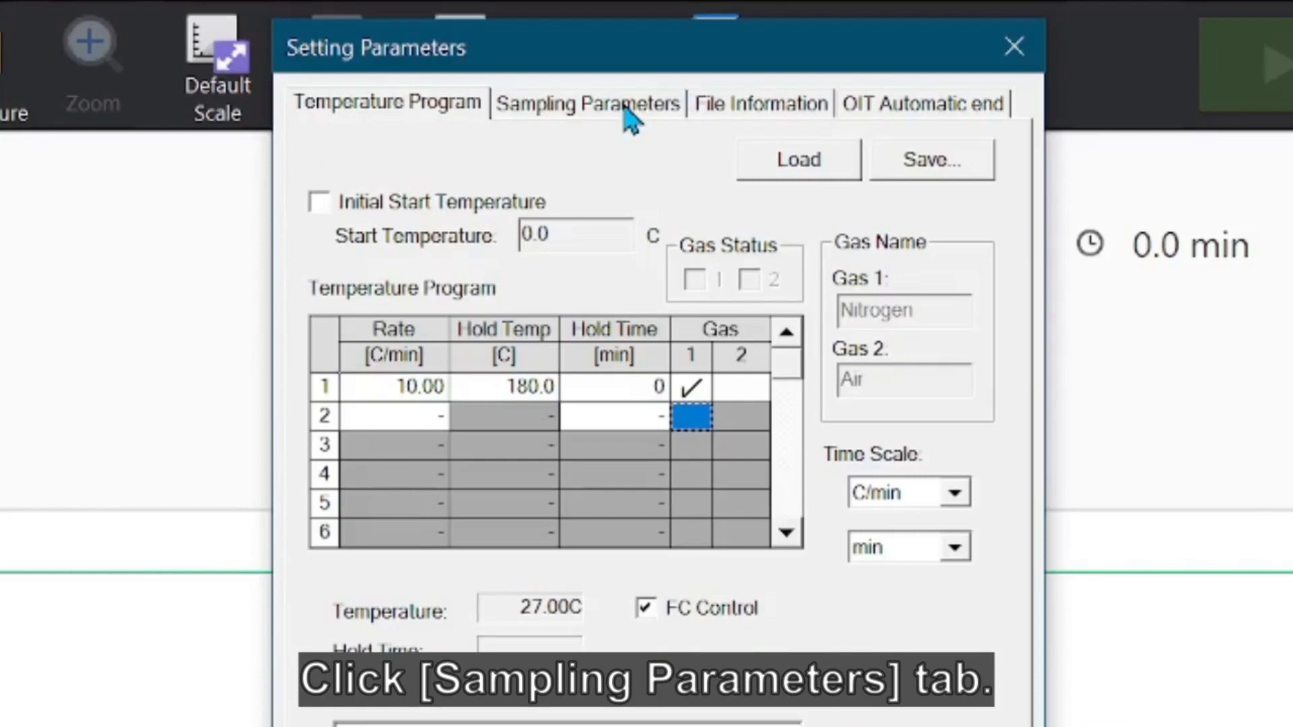
pyautogui.click(587, 104)
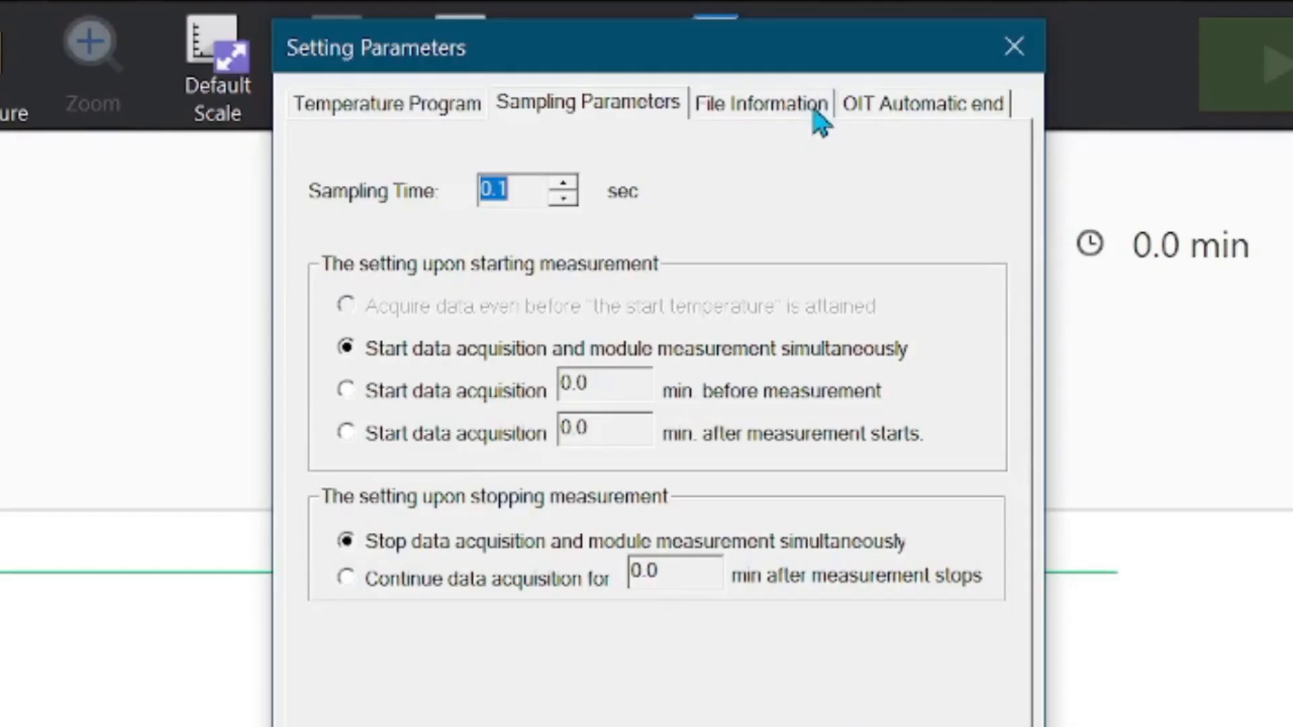
pyautogui.click(760, 104)
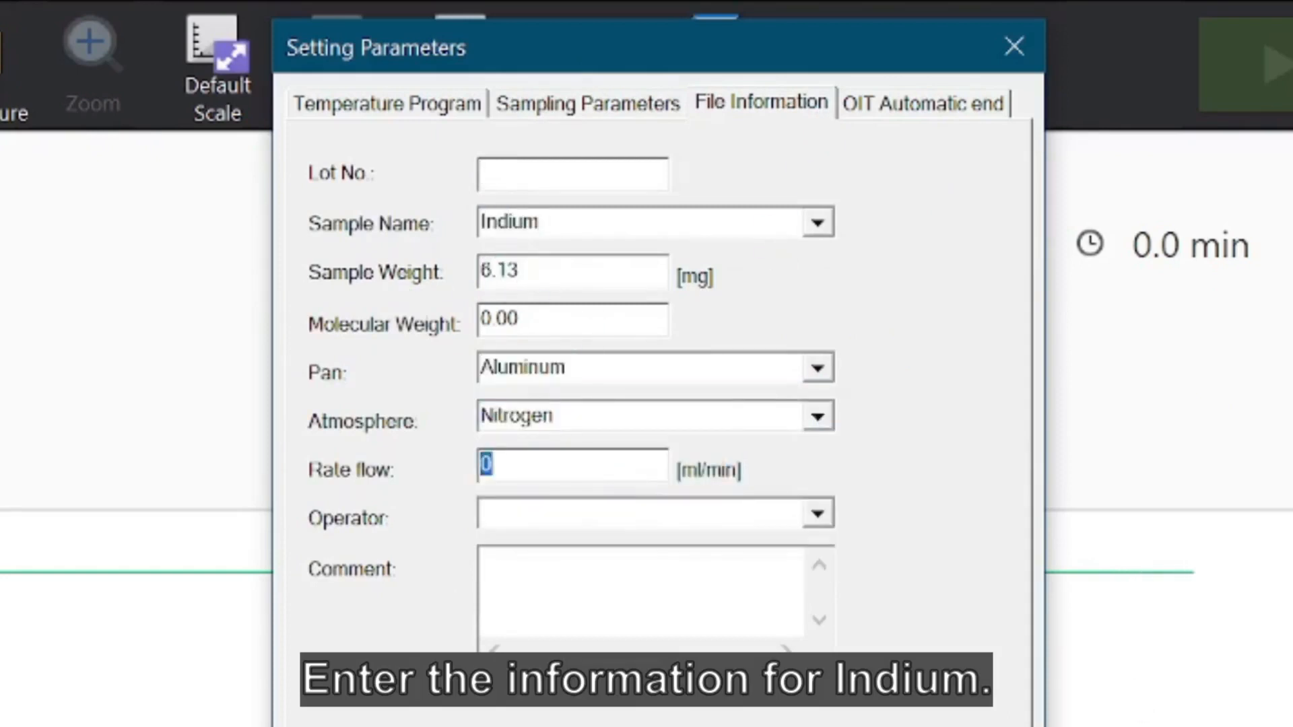
pyautogui.write('Calibration')
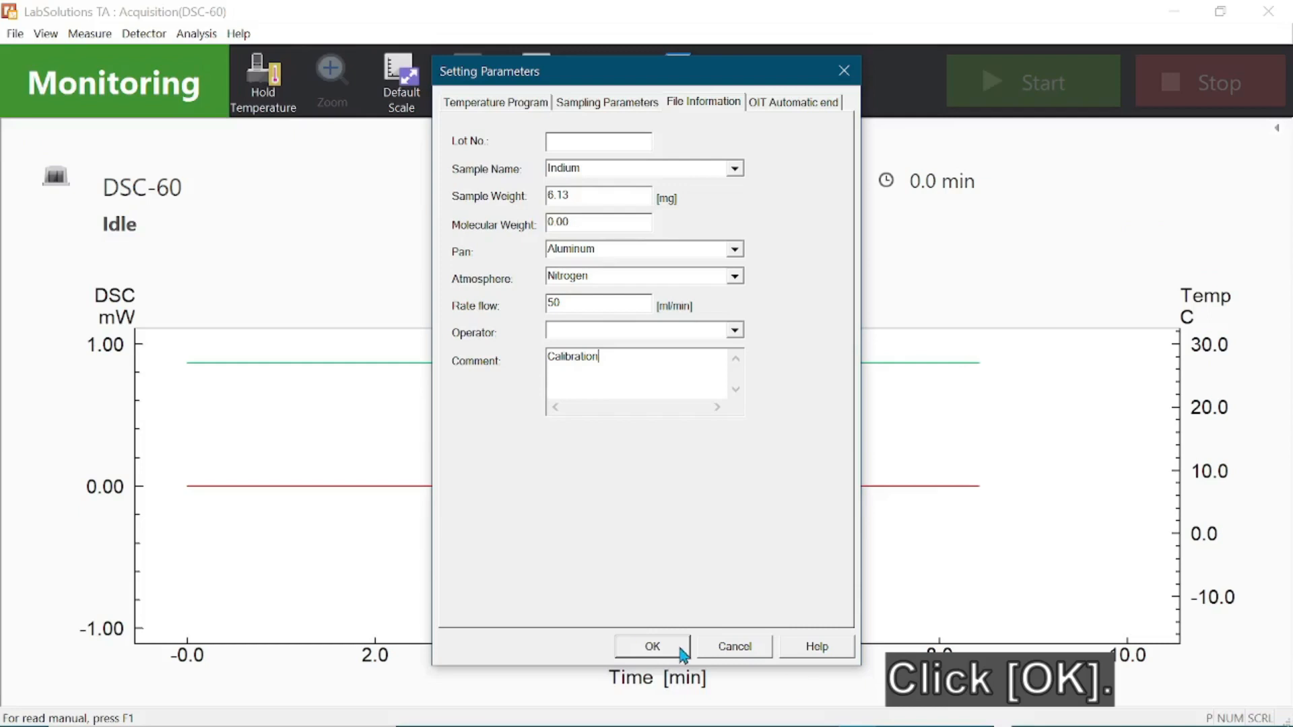
pyautogui.click(652, 646)
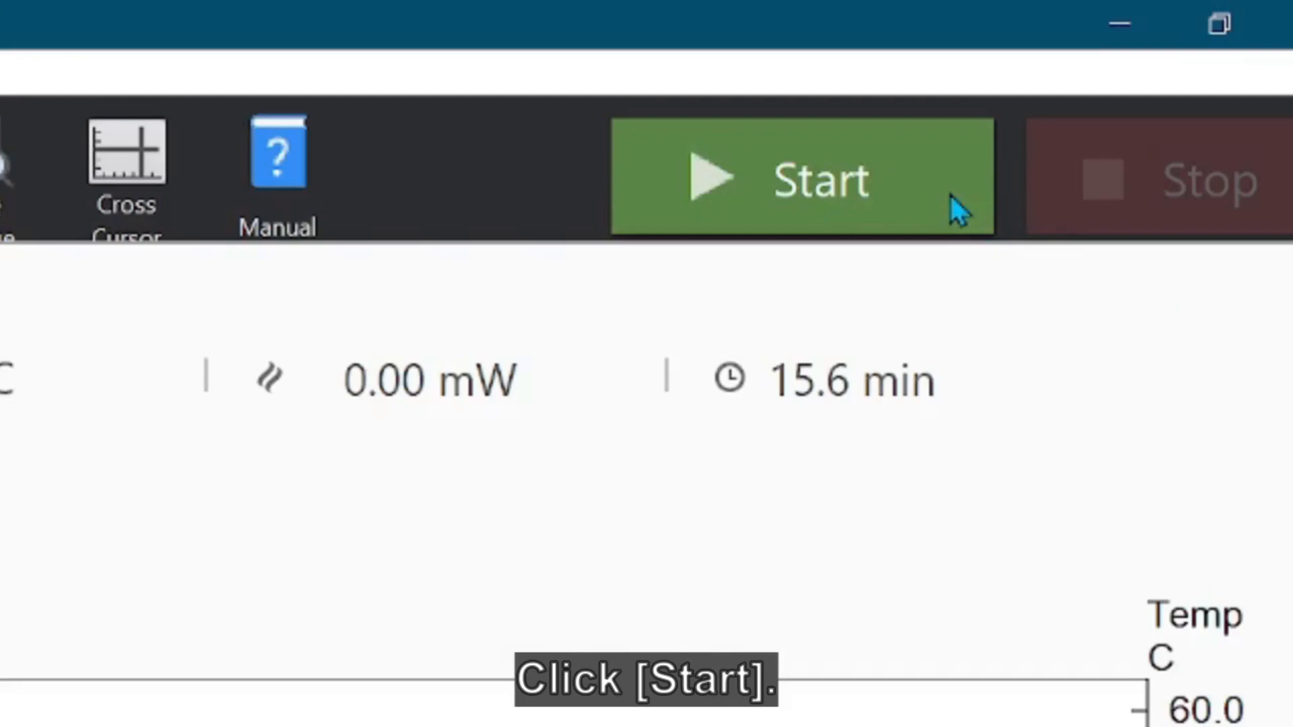
# Step: Start the Indium measurement run with the default file name in C:\TAData
pyautogui.click(800, 178)
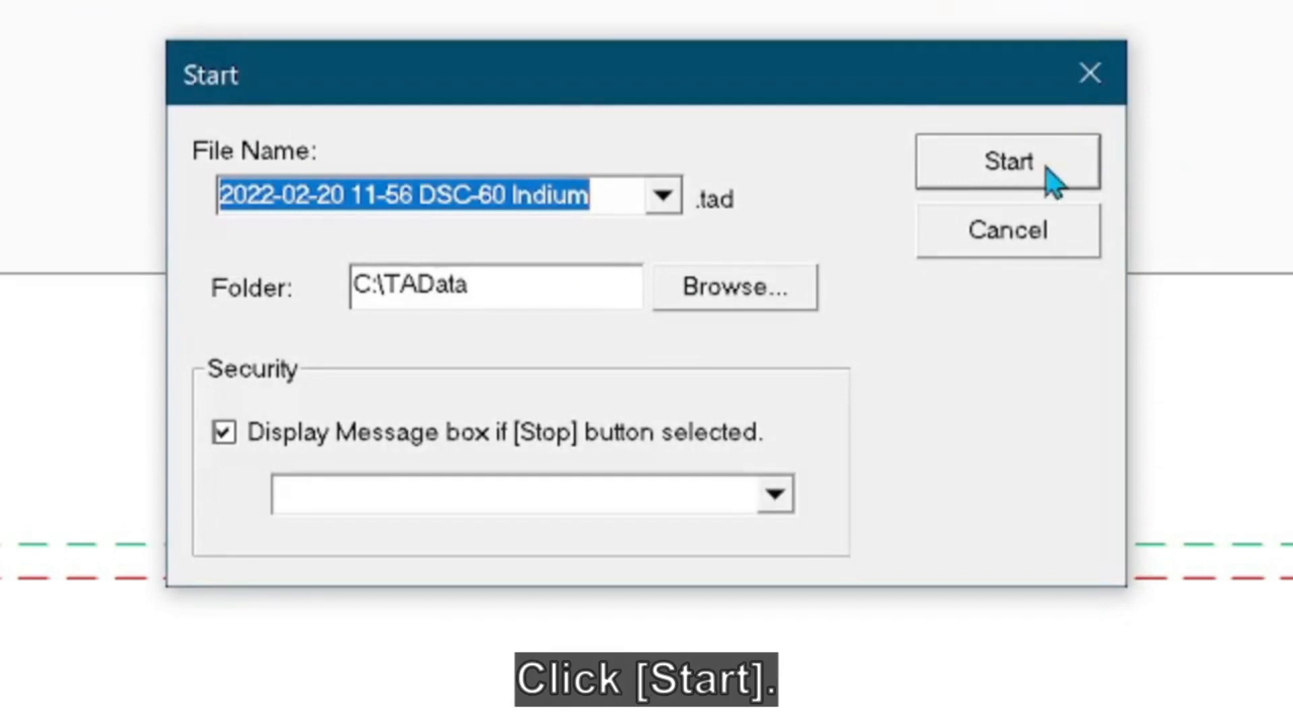
pyautogui.click(1008, 160)
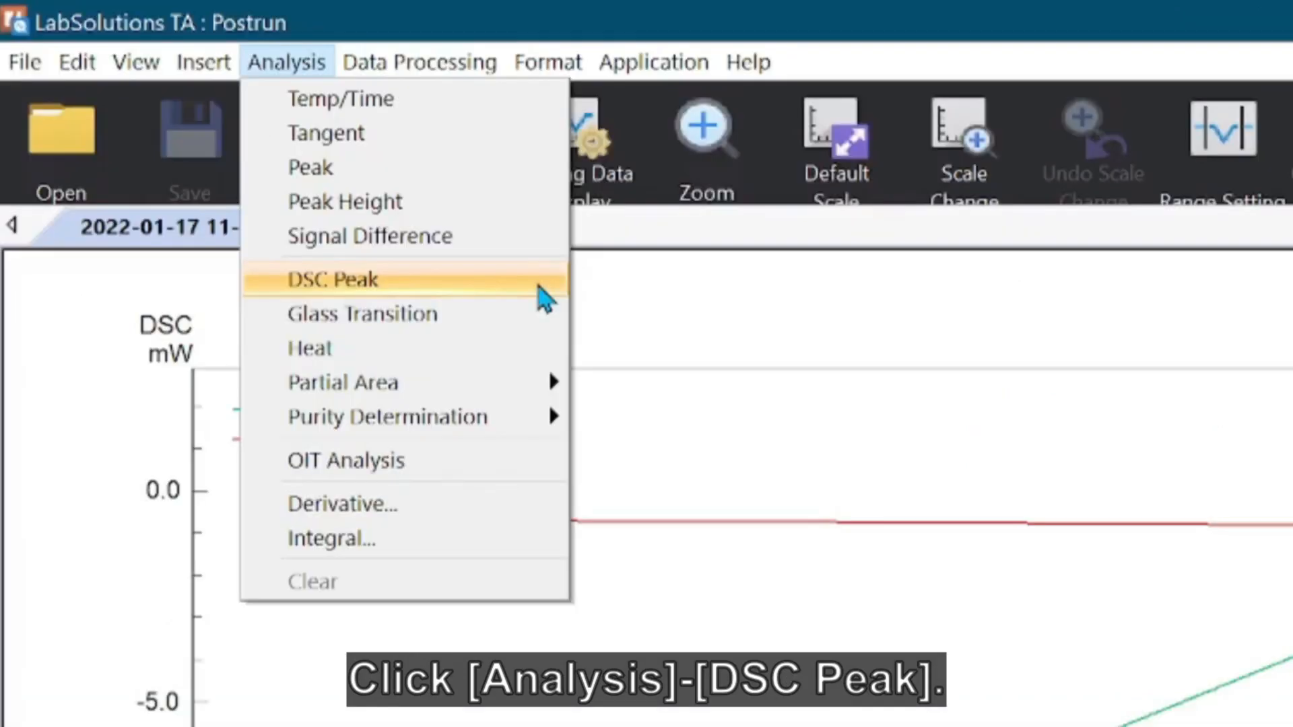
# Step: Set DSC Peak options to report heat in J/g as 'Enthalpy' and onset temperature as 'Melting'
pyautogui.click(334, 280)
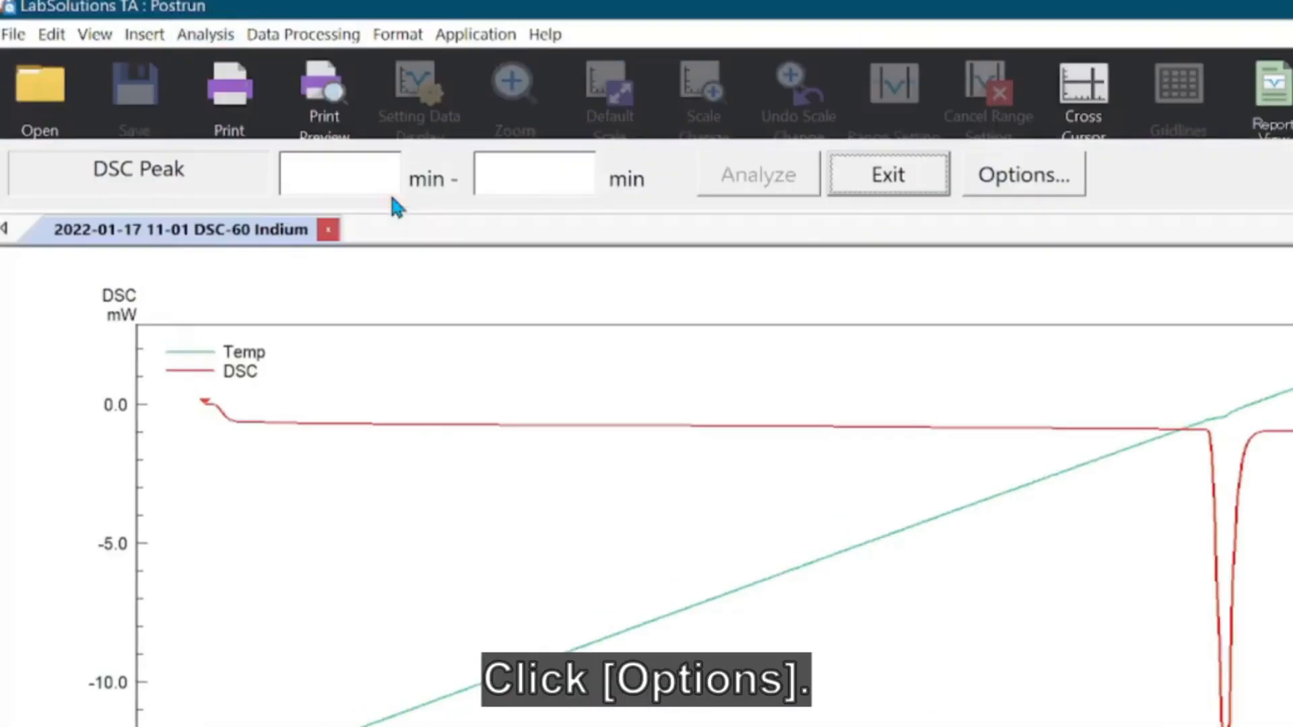
pyautogui.click(1023, 174)
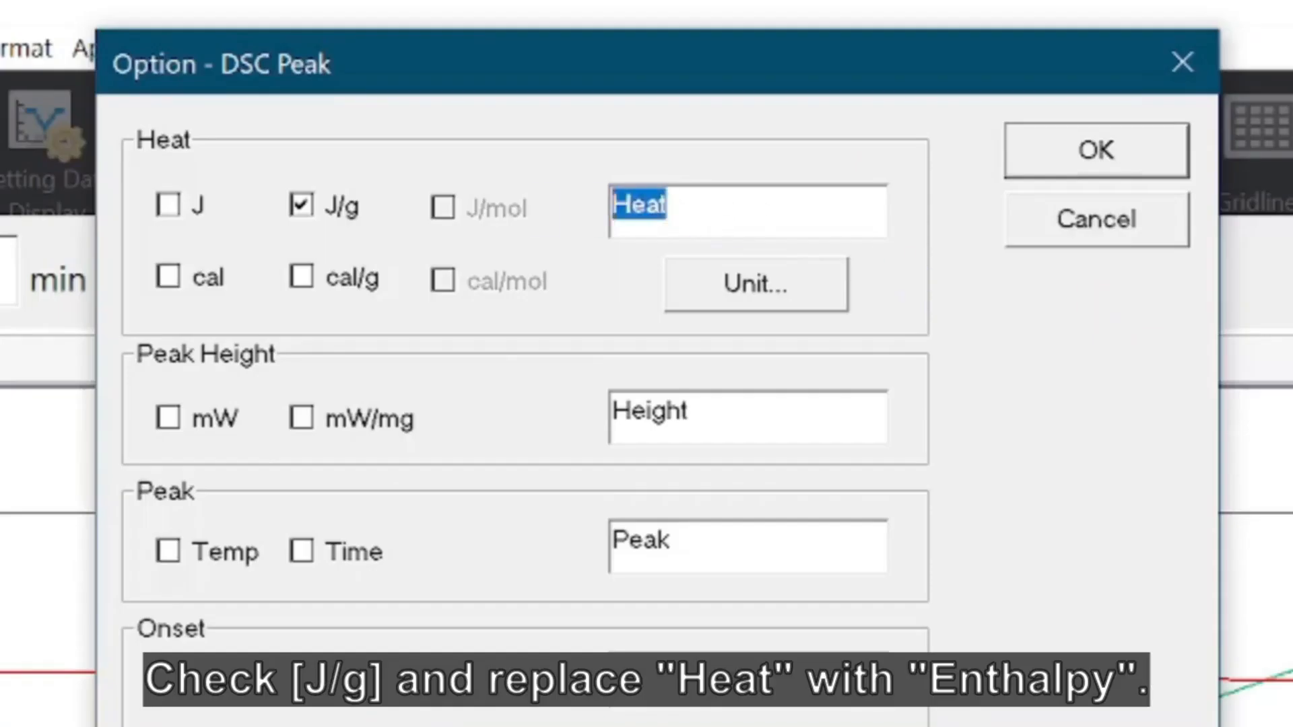
pyautogui.write('Enthalpy')
pyautogui.write('M')
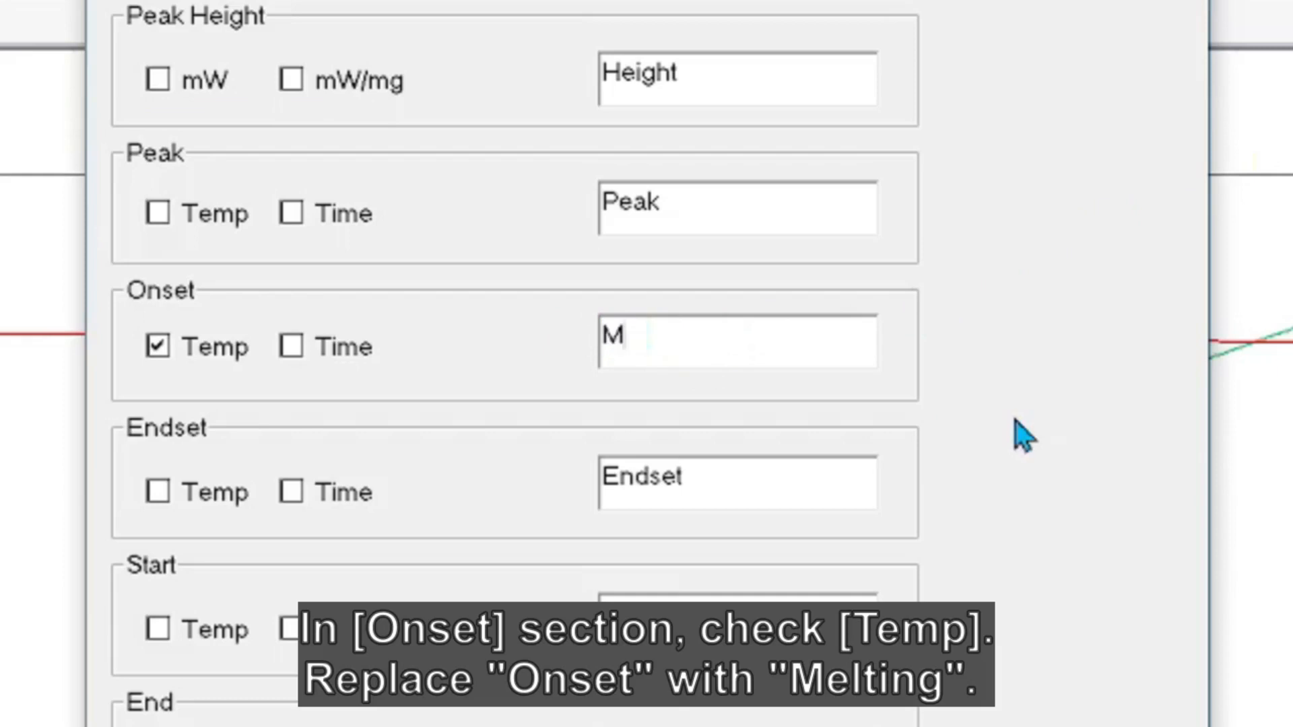
pyautogui.write('elting')
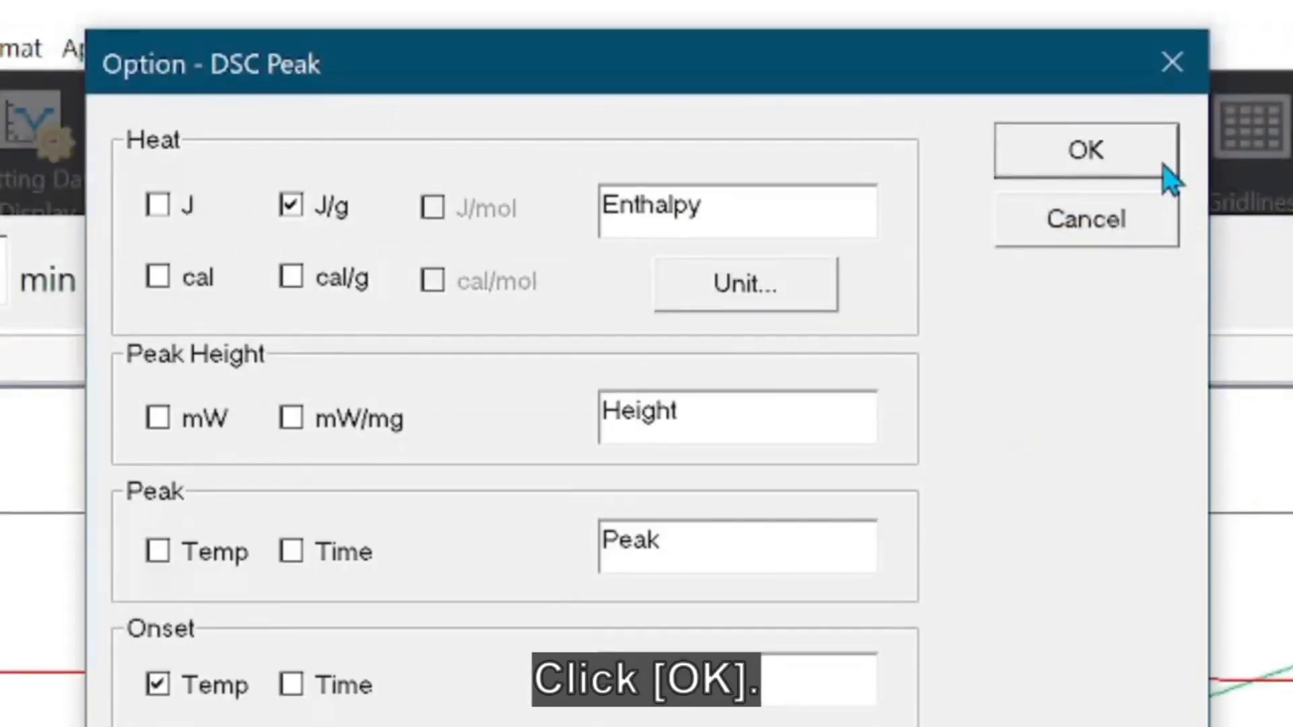
pyautogui.click(1086, 150)
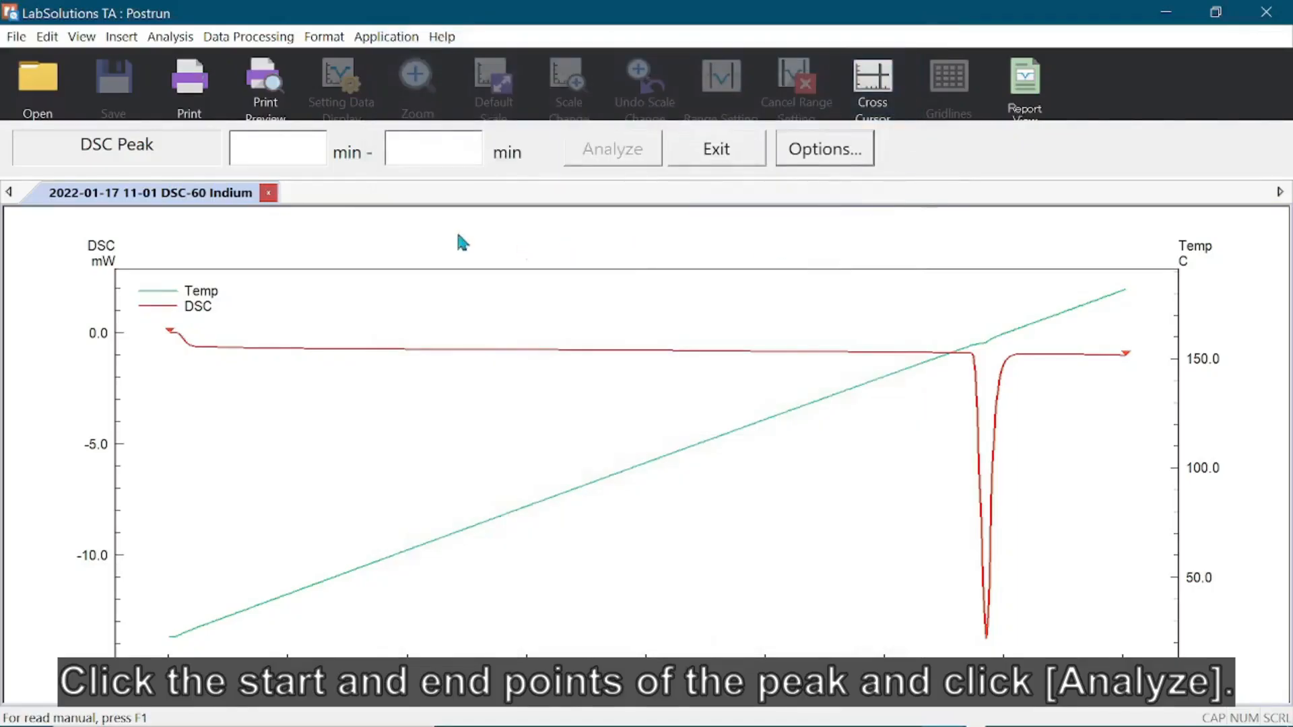
# Step: Analyse the peak from 13.13 to 14.50 min, giving Melting 156.43 °C and Enthalpy −26.80 J/g, and exit
pyautogui.click(949, 354)
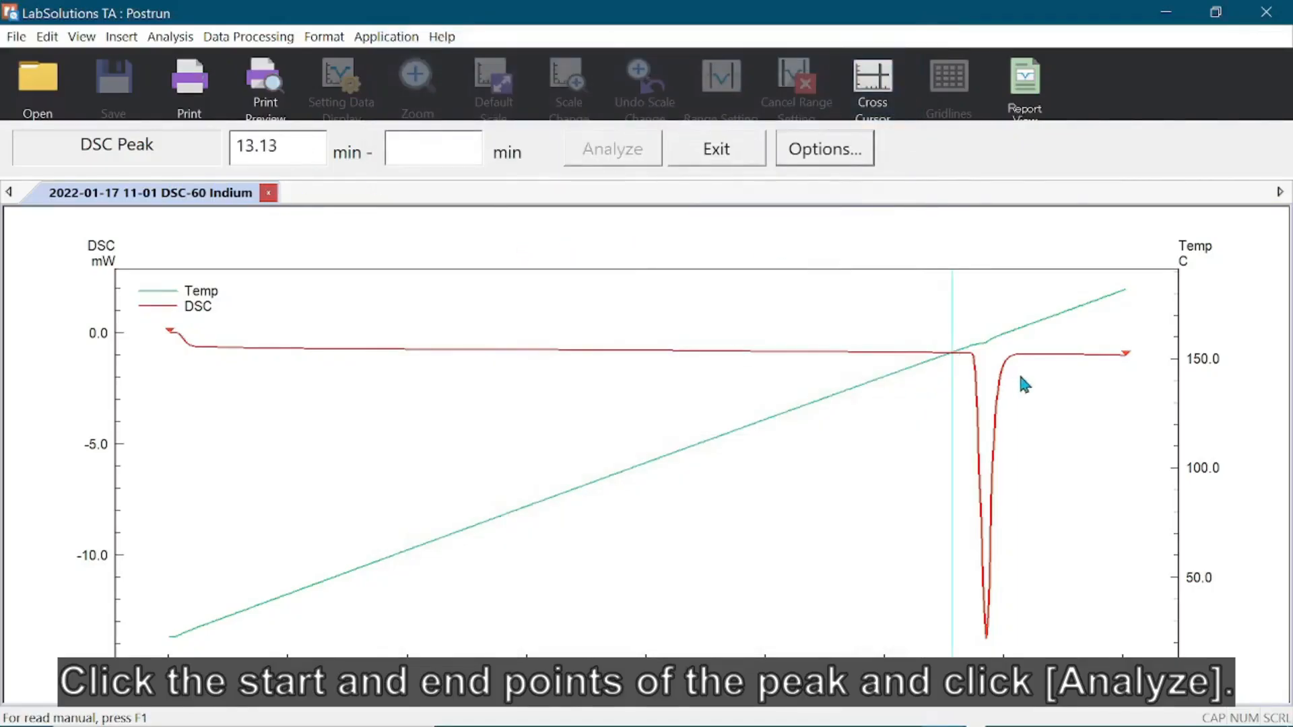
pyautogui.click(1030, 354)
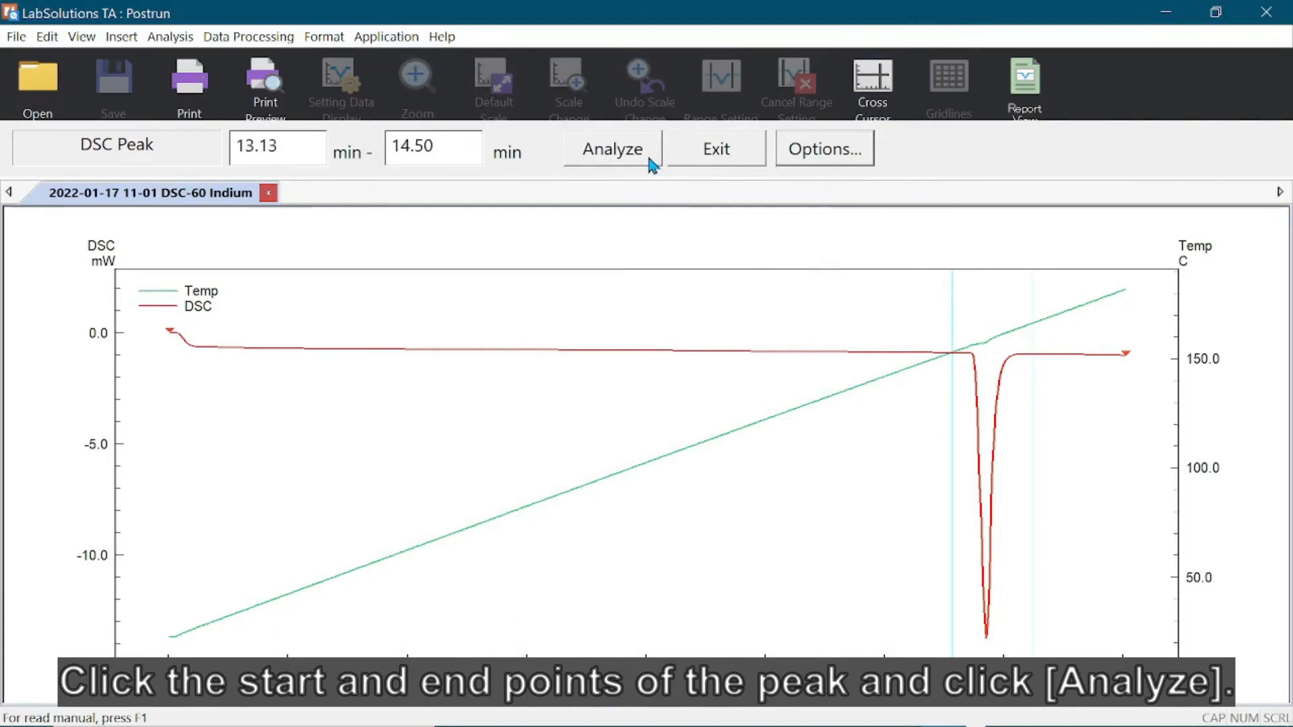
pyautogui.click(611, 148)
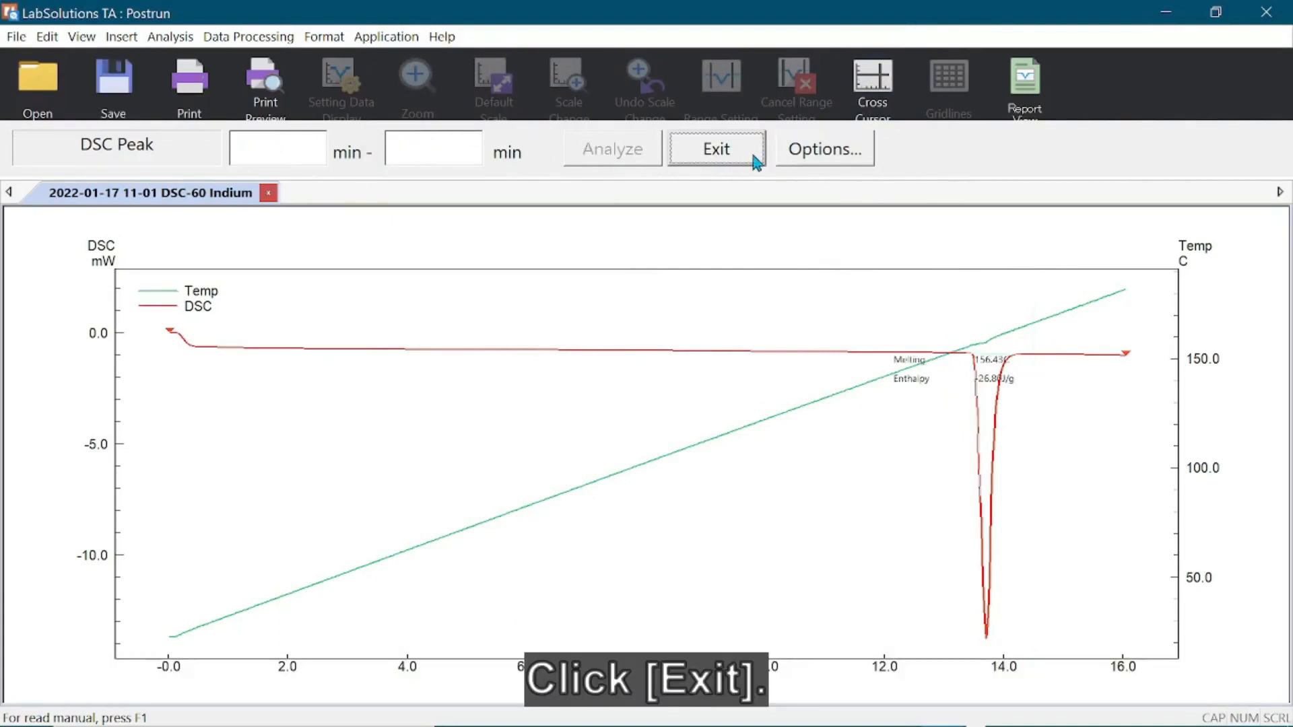
pyautogui.click(716, 150)
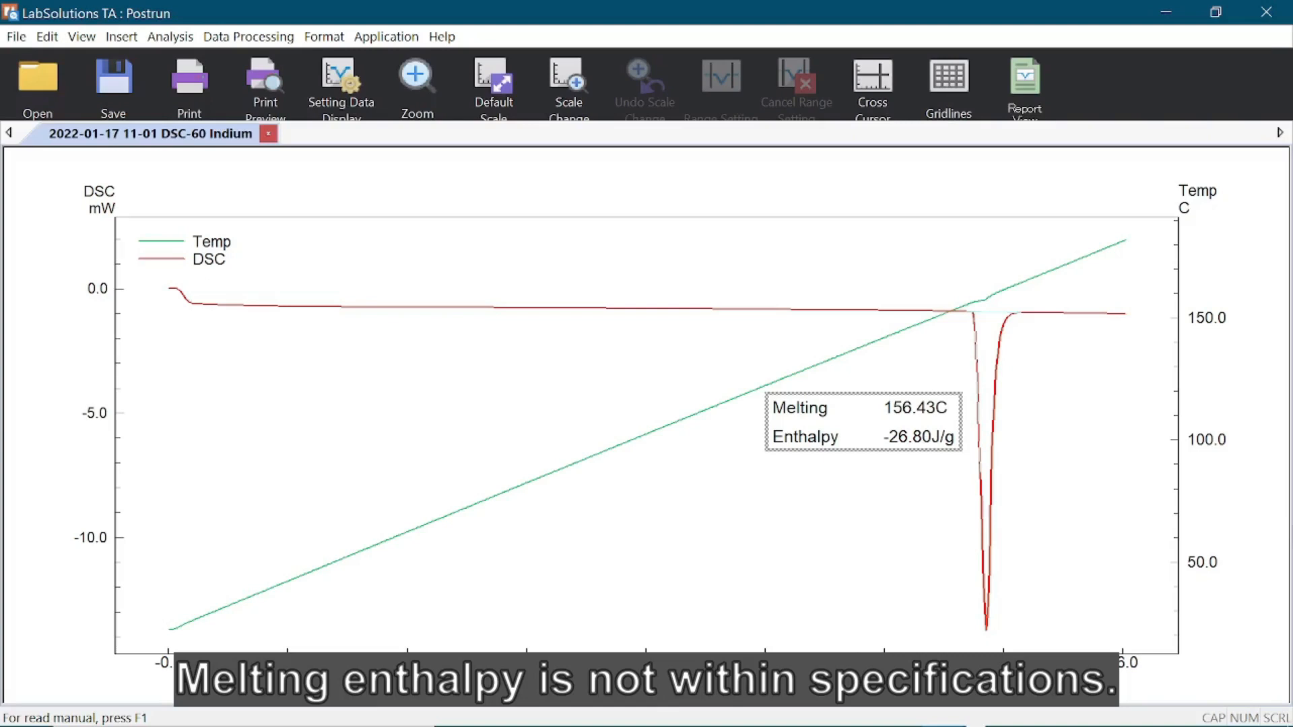
pyautogui.moveTo(865, 267)
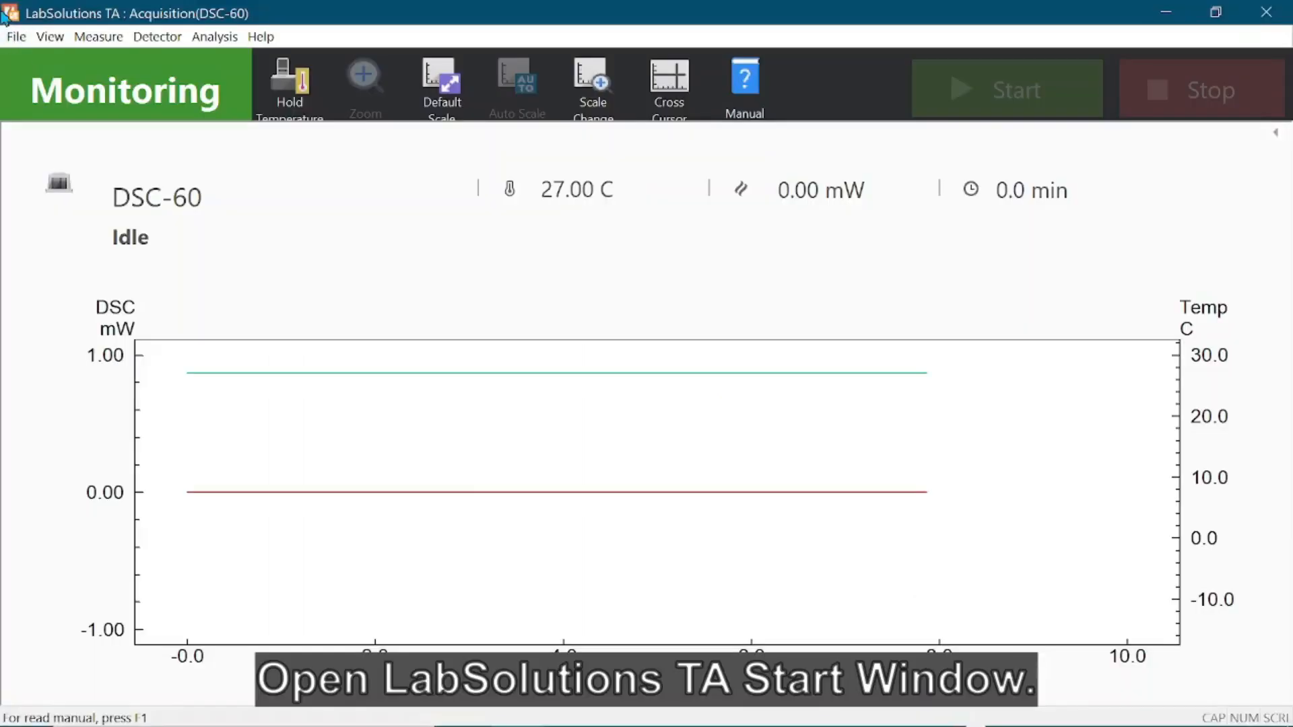
pyautogui.moveTo(23, 56)
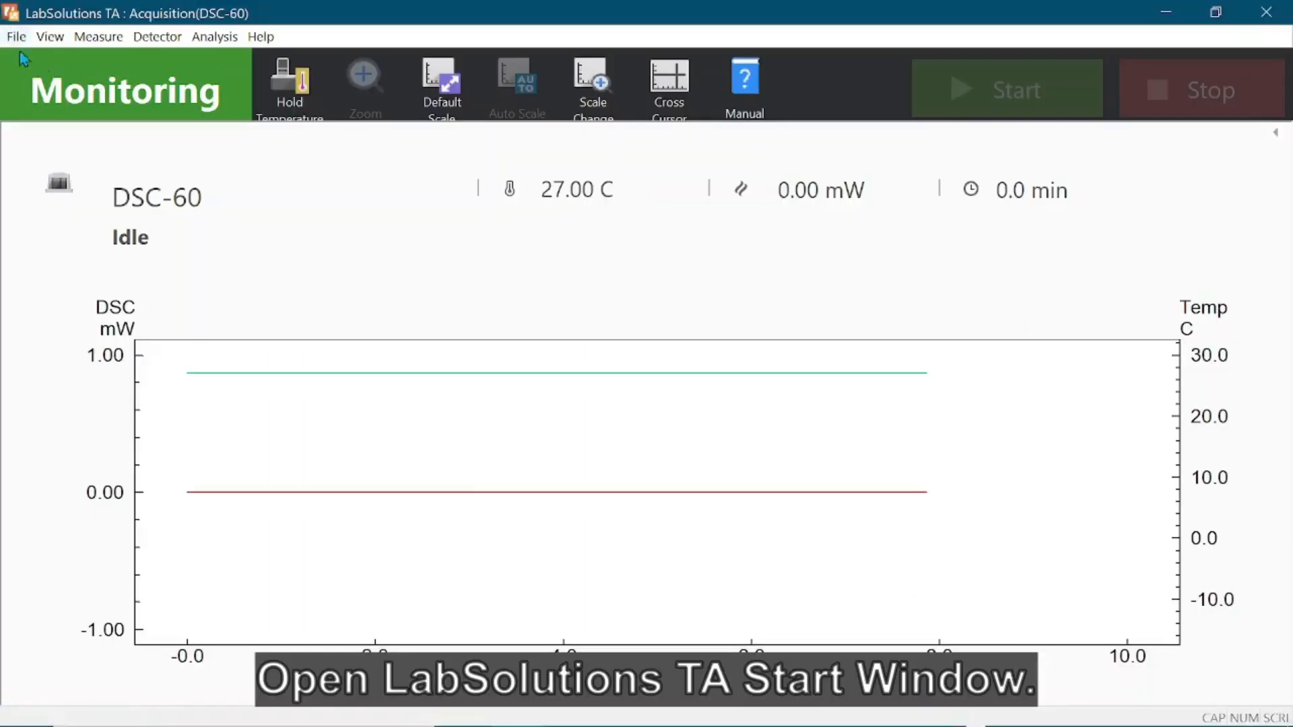
# Step: Calculate temperature coefficient A = 0.20001 from Indium measured at 156.4 °C versus 156.63 expected
pyautogui.click(156, 36)
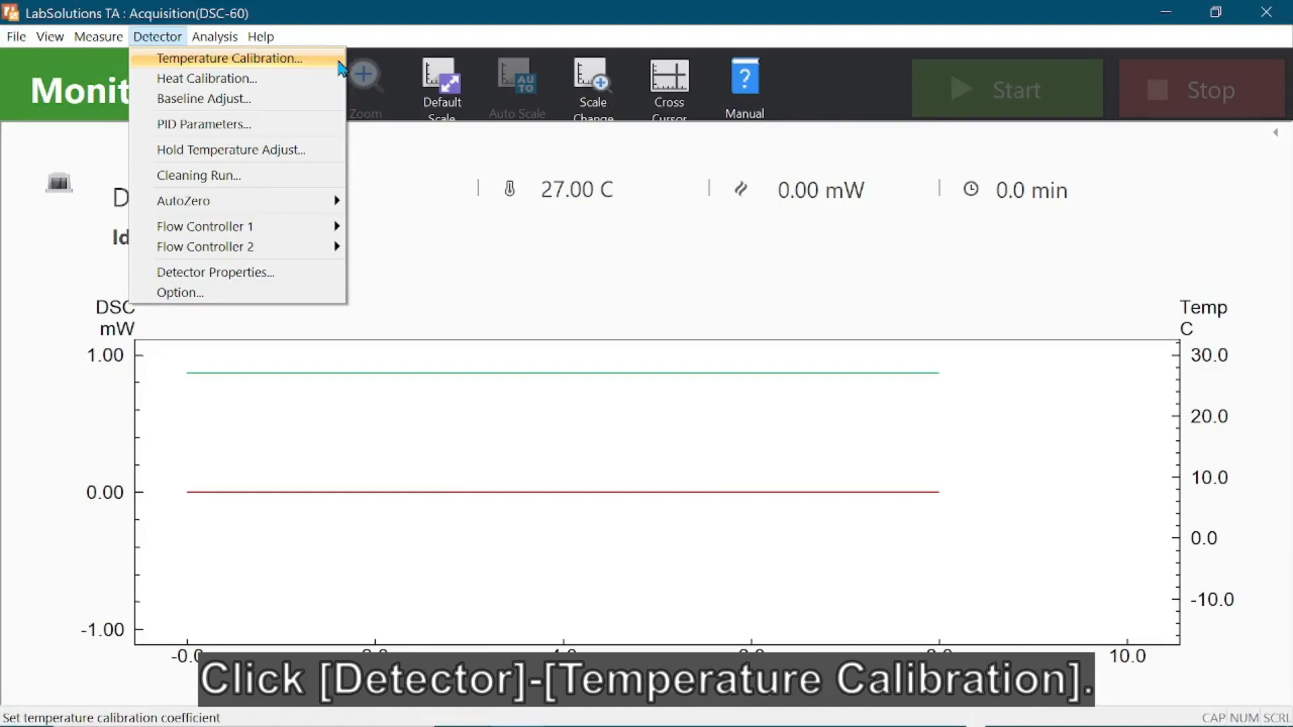
pyautogui.click(229, 57)
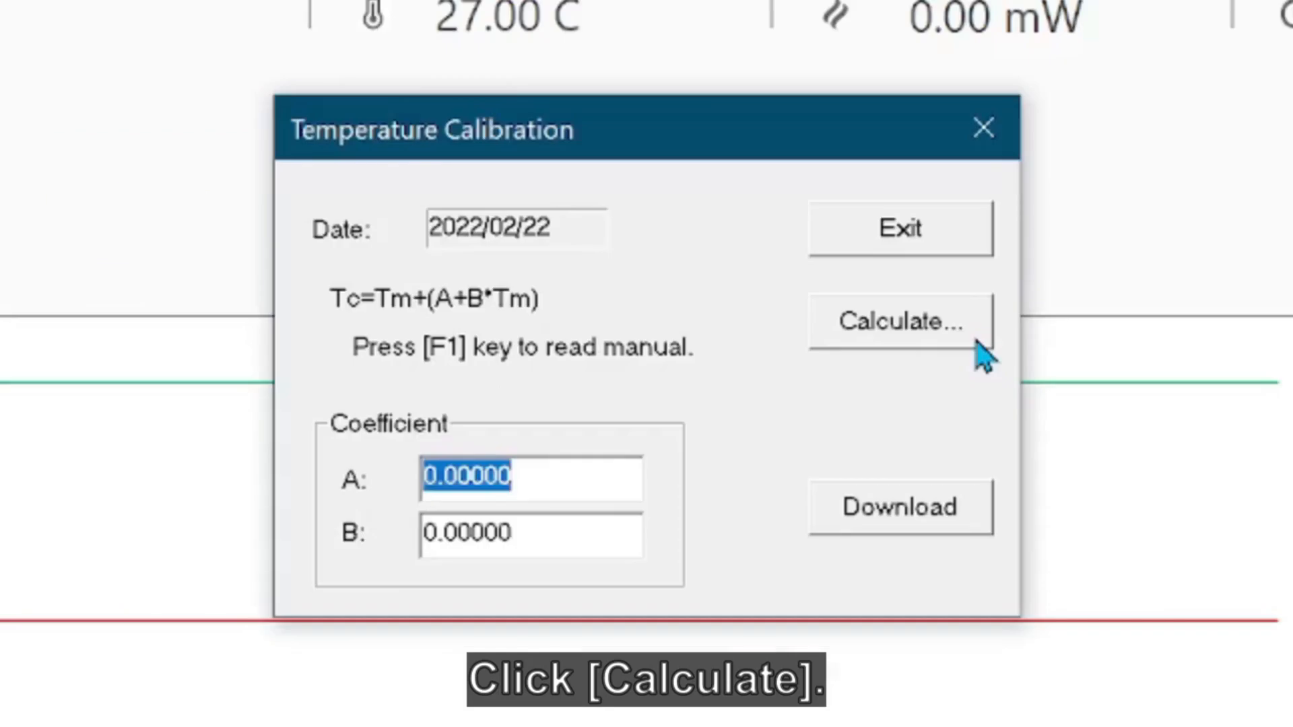
pyautogui.click(900, 322)
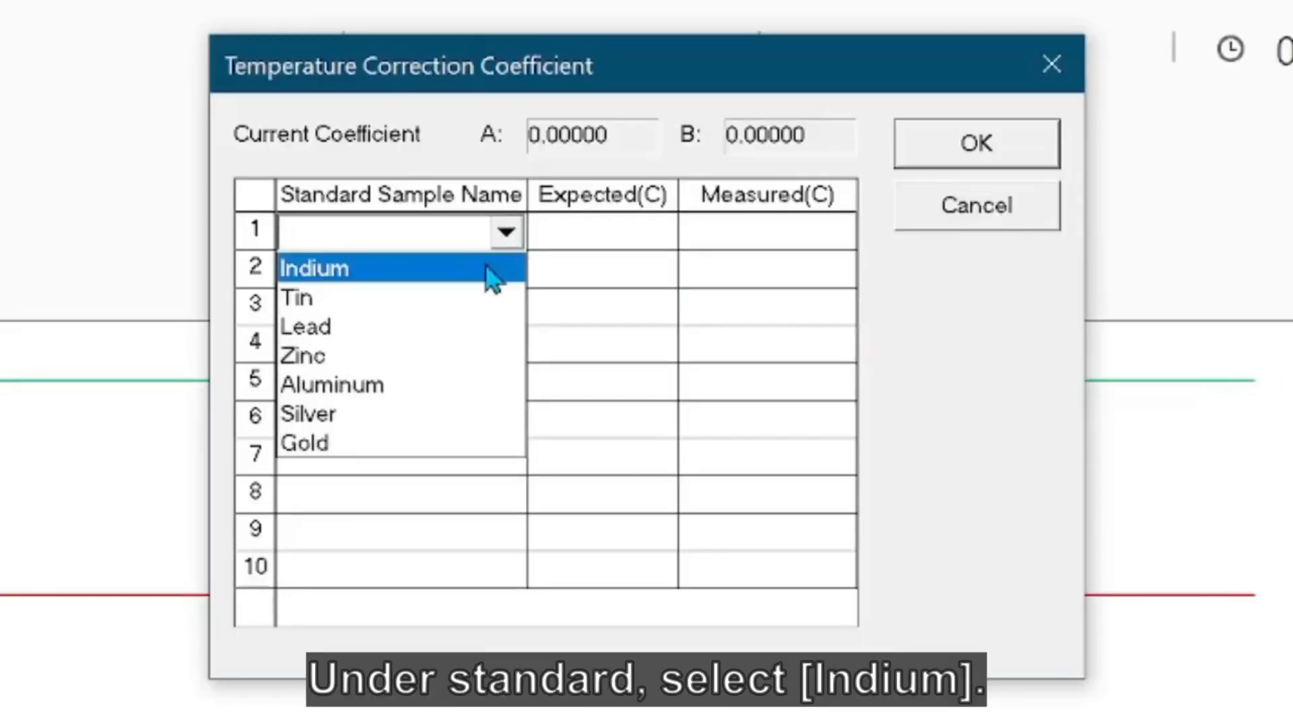
pyautogui.click(314, 268)
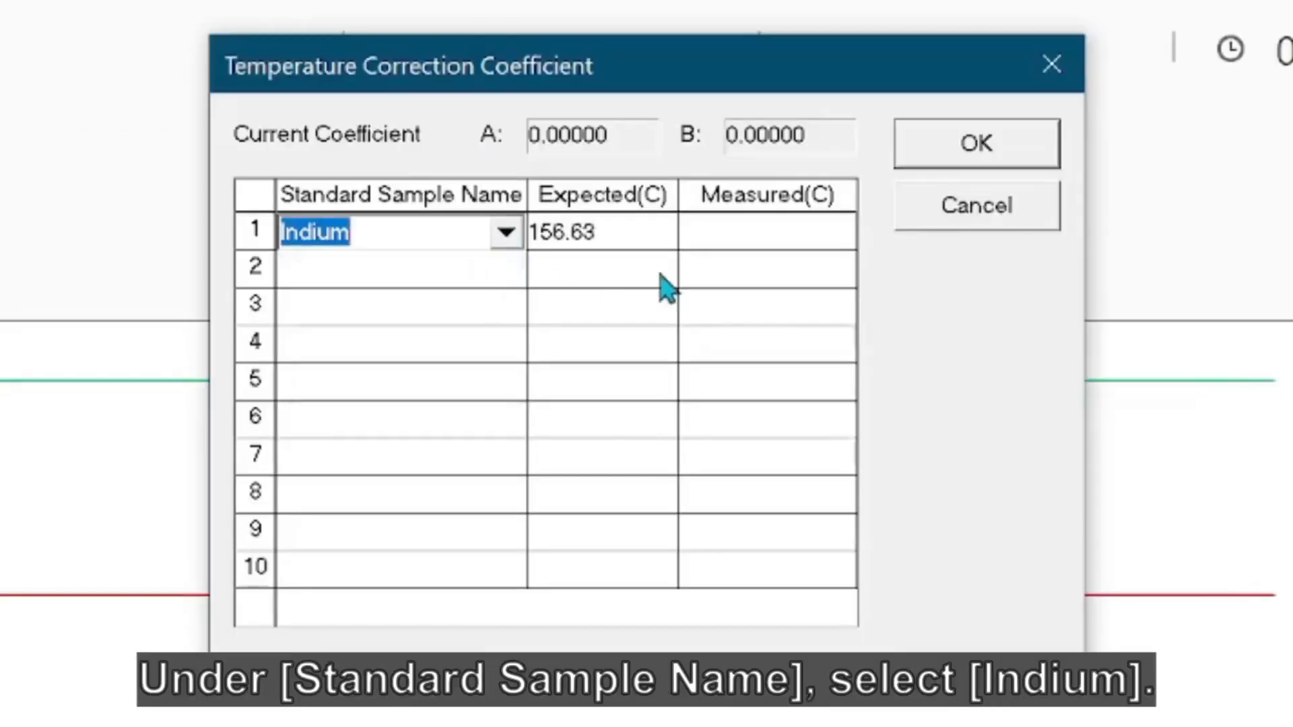
pyautogui.write('156.4')
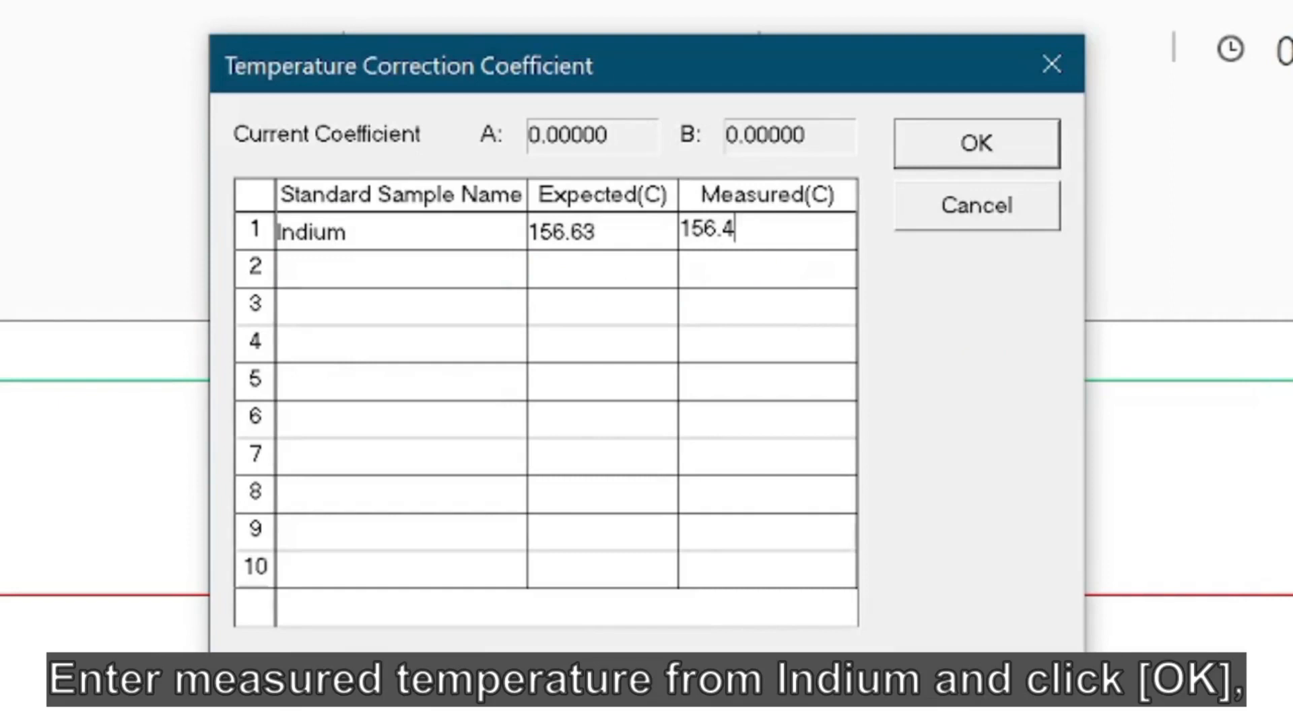
pyautogui.click(977, 143)
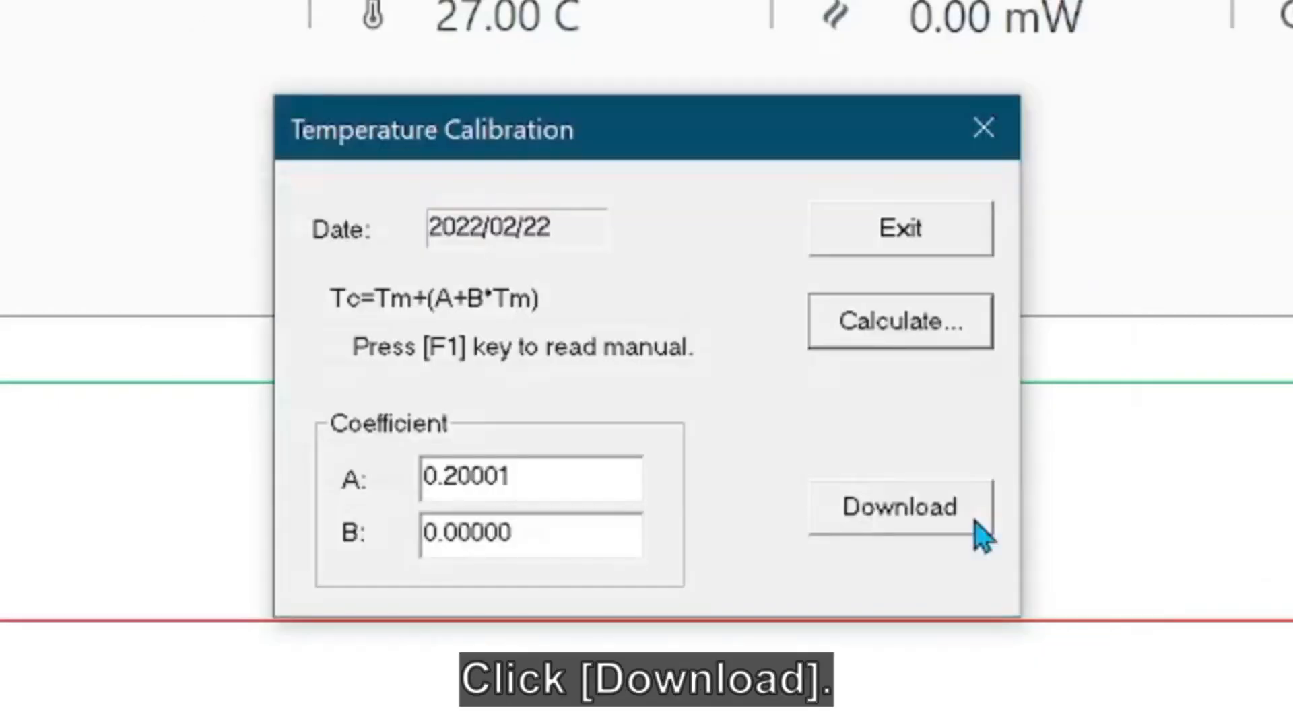
# Step: Download the temperature coefficients to the DSC-60 module and exit the calibration
pyautogui.click(897, 508)
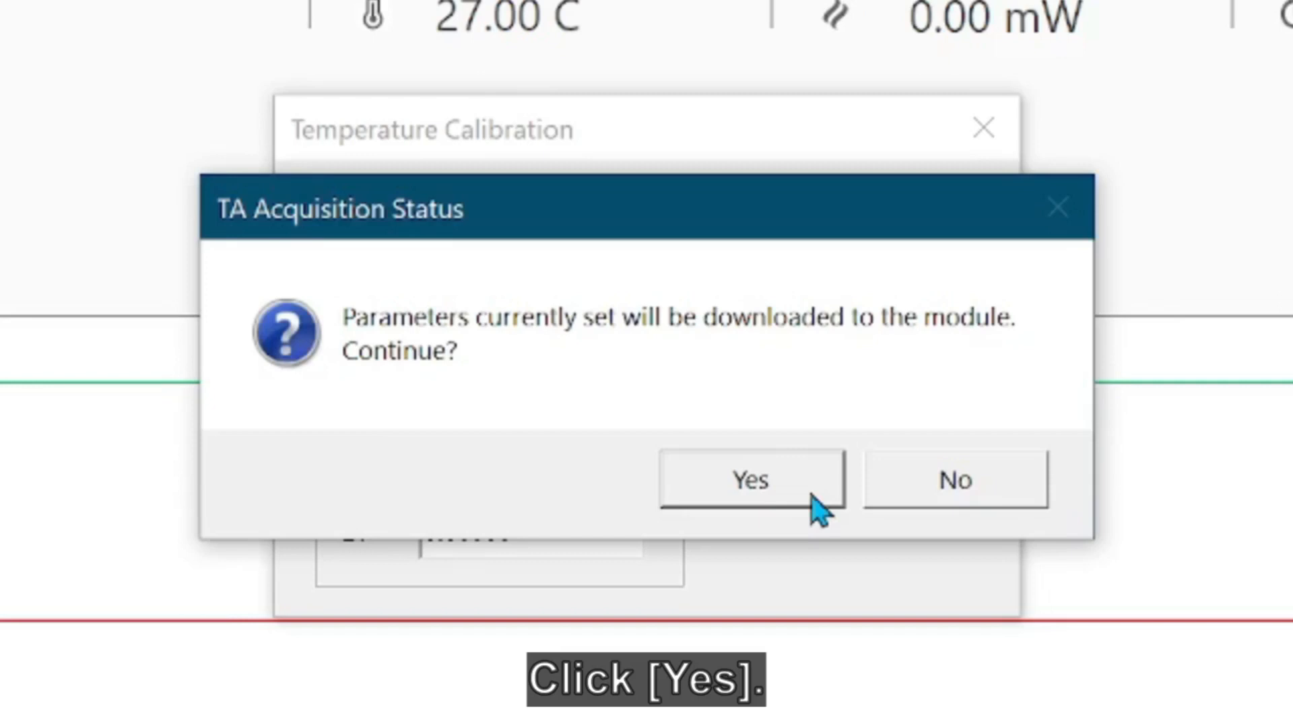
pyautogui.click(749, 480)
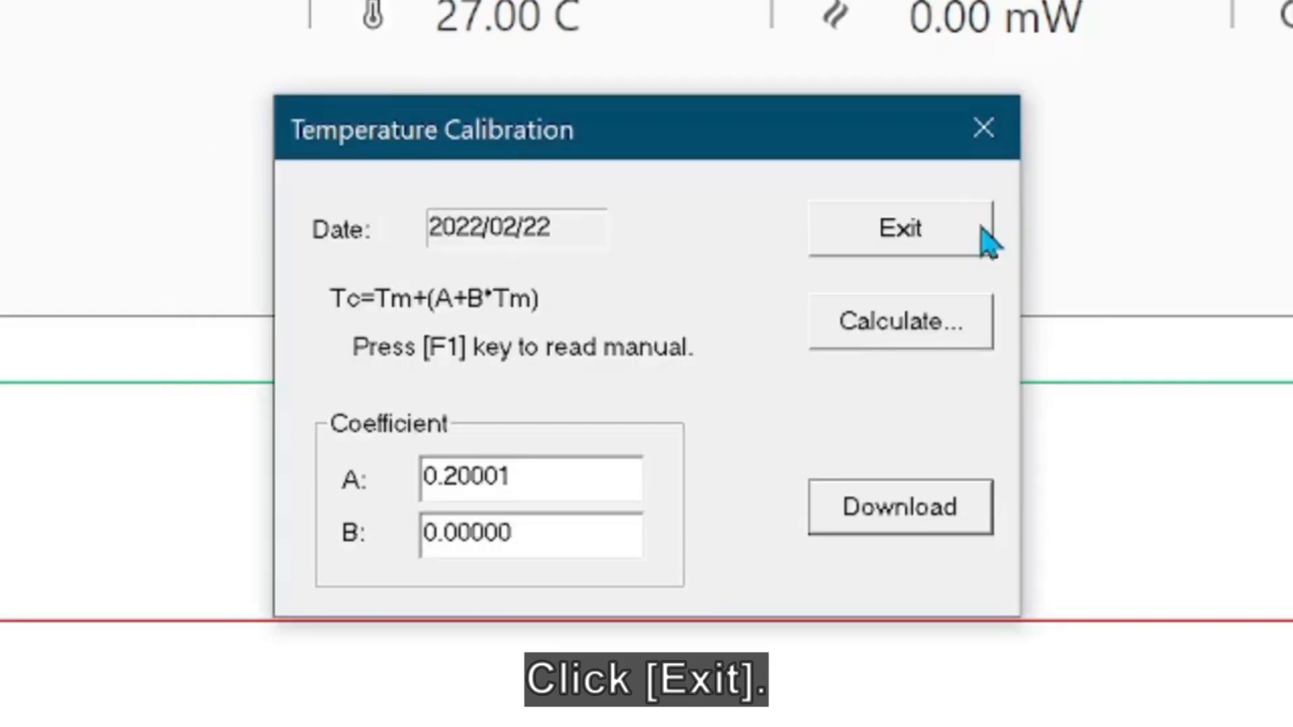
pyautogui.click(900, 229)
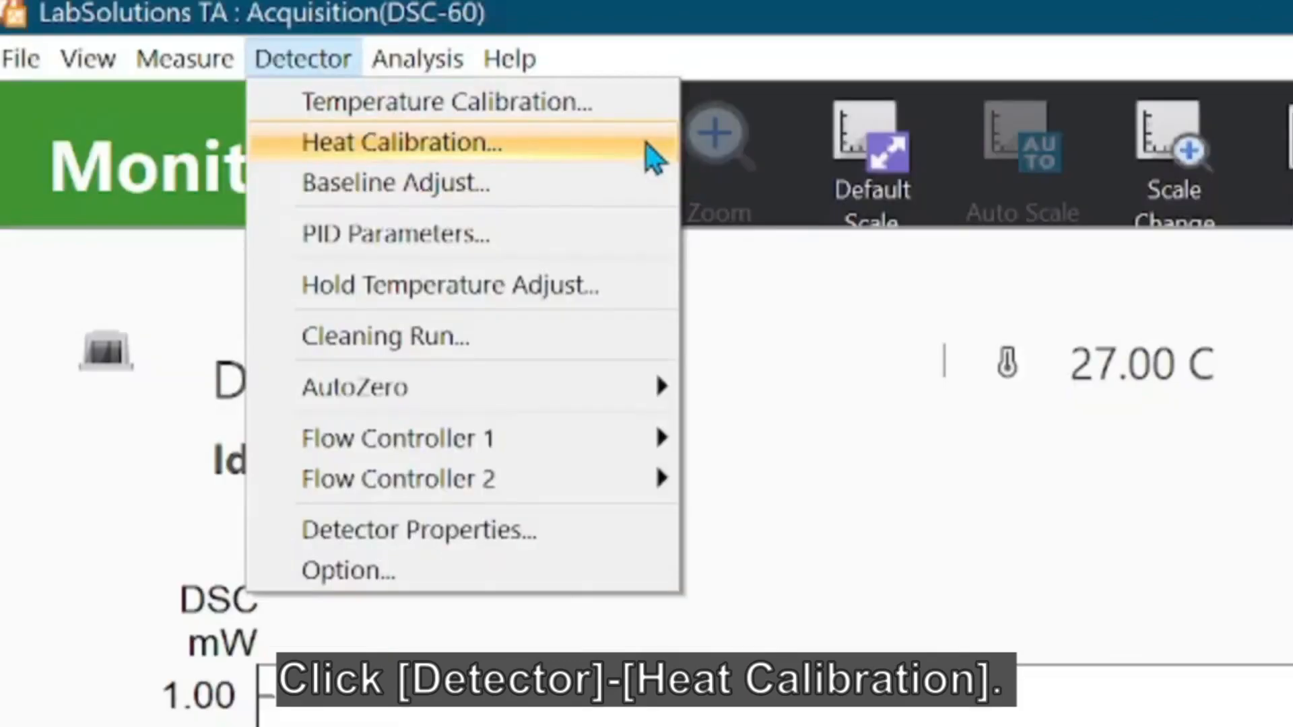
# Step: Calculate heat coefficient G = 1.06157 from Indium measured 26.8 J/g versus 28.45 expected
pyautogui.click(400, 142)
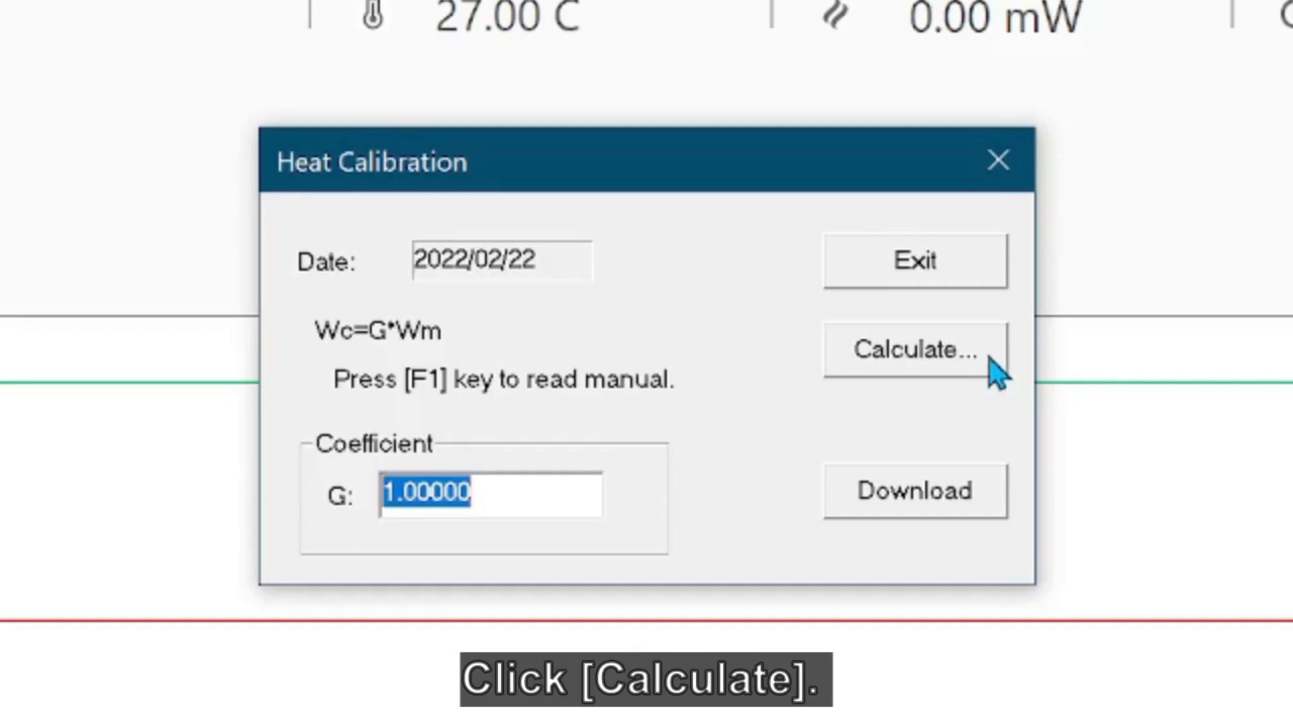
pyautogui.click(914, 349)
pyautogui.write('2')
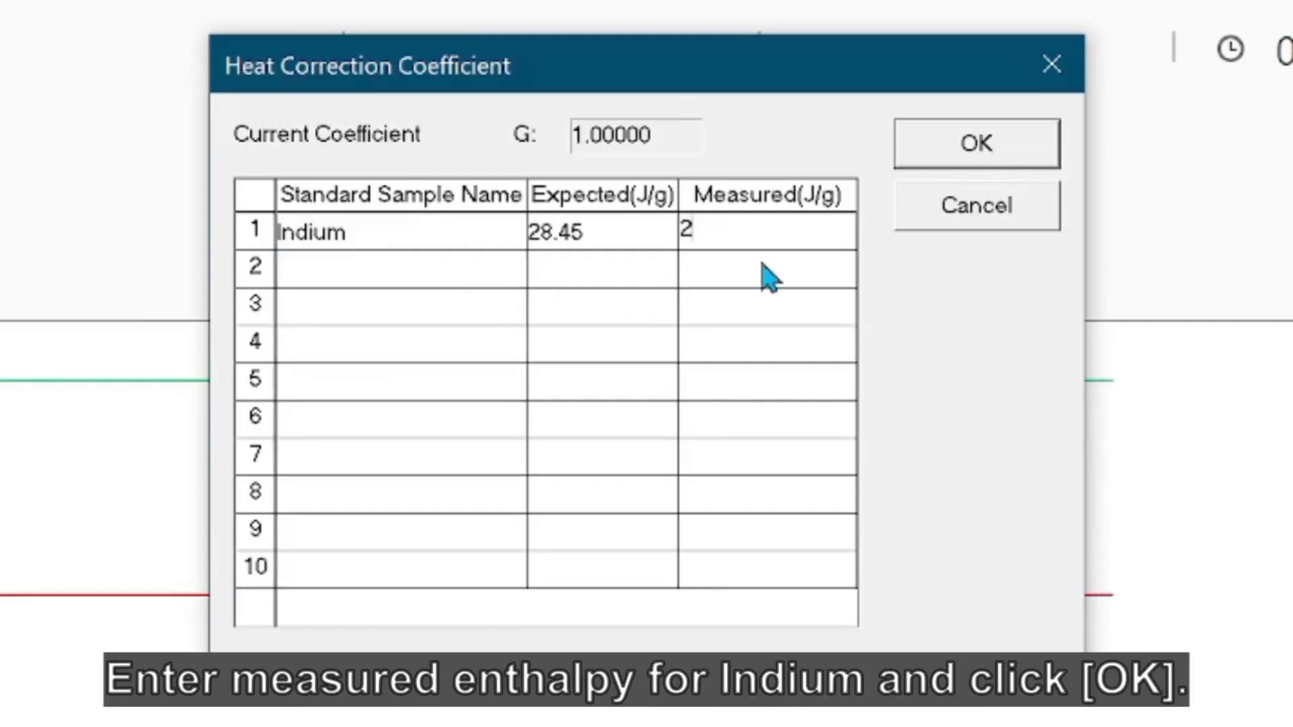
pyautogui.write('6.8')
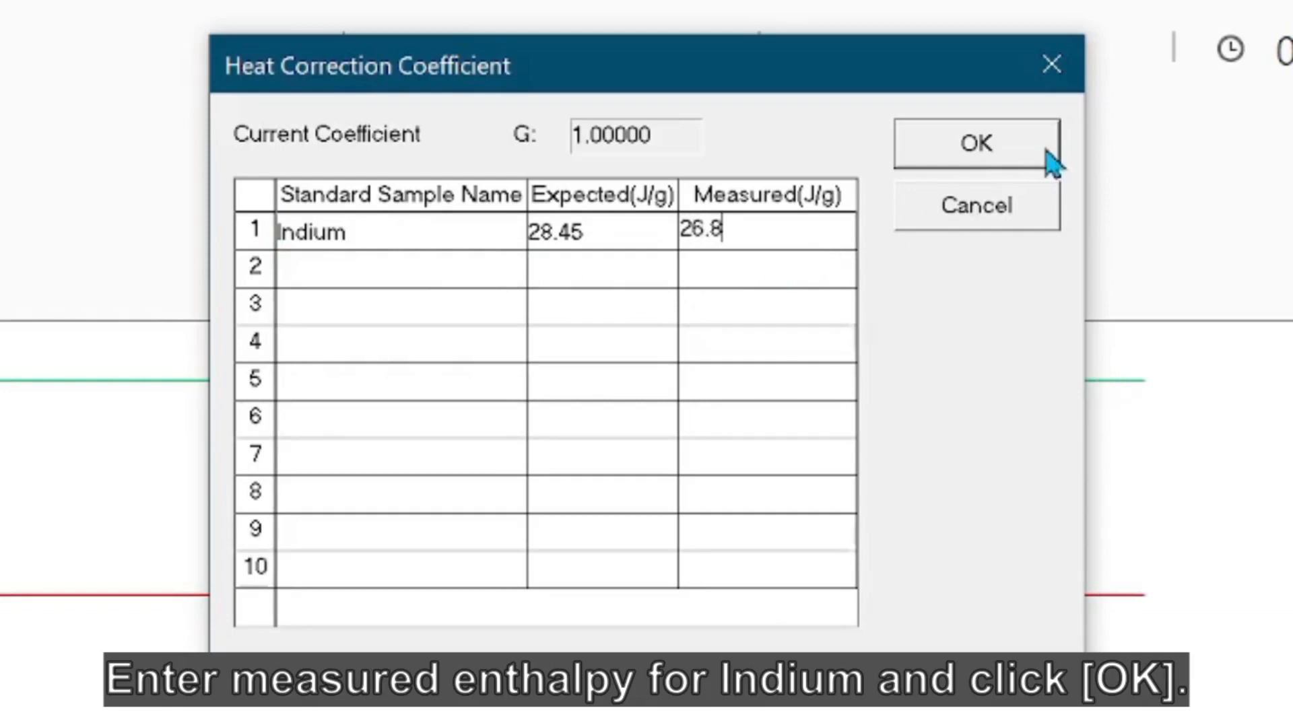
pyautogui.click(975, 142)
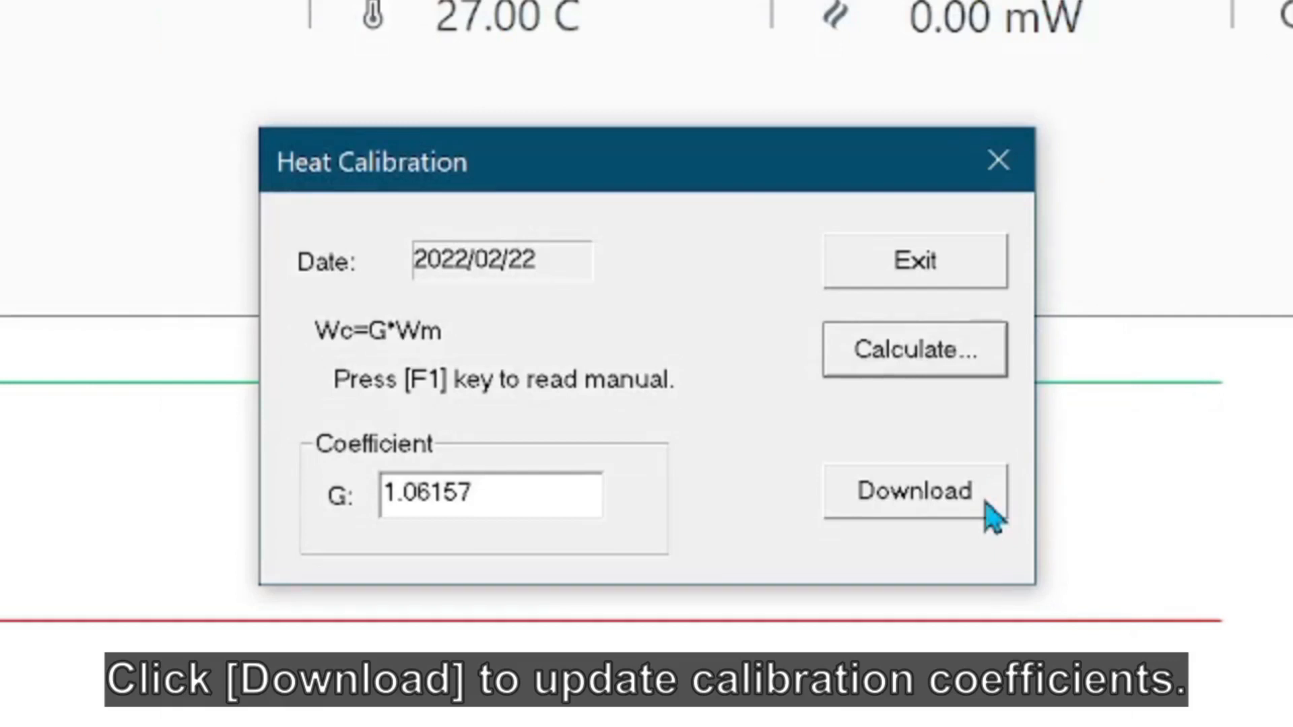
# Step: Download the heat coefficient to the DSC-60 module and exit the calibration
pyautogui.click(912, 492)
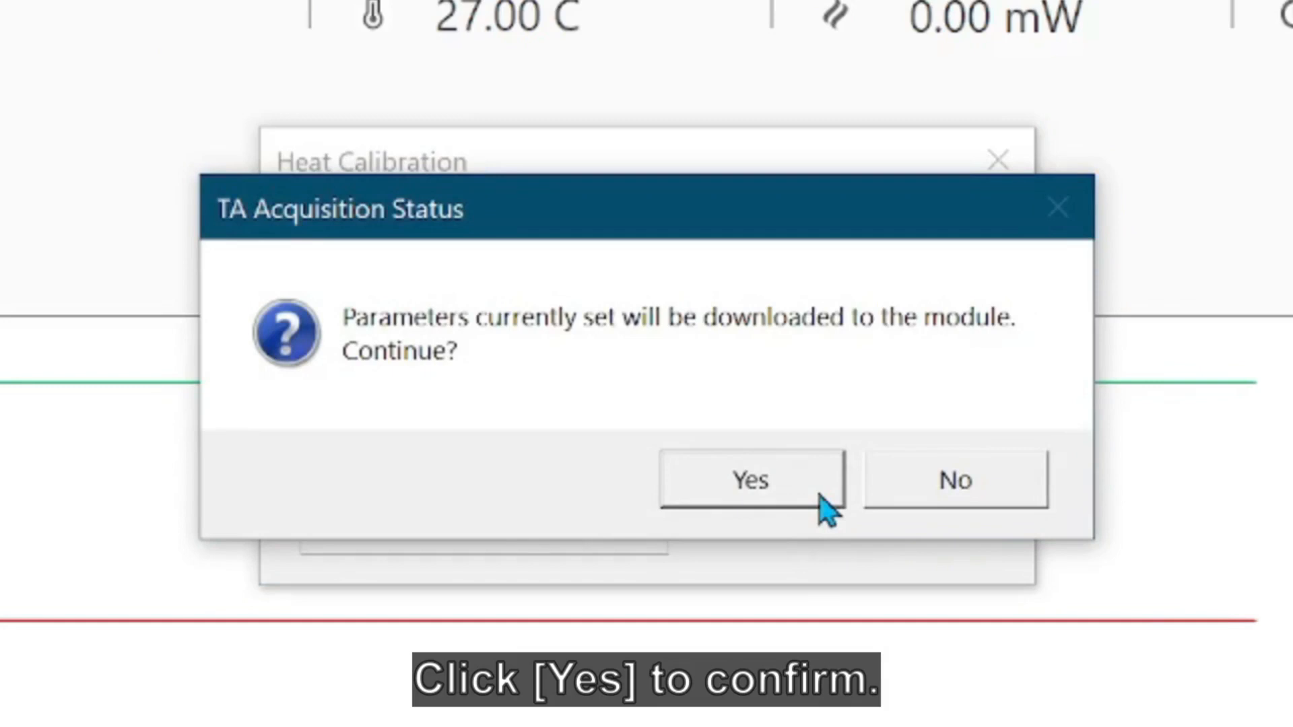
pyautogui.click(748, 480)
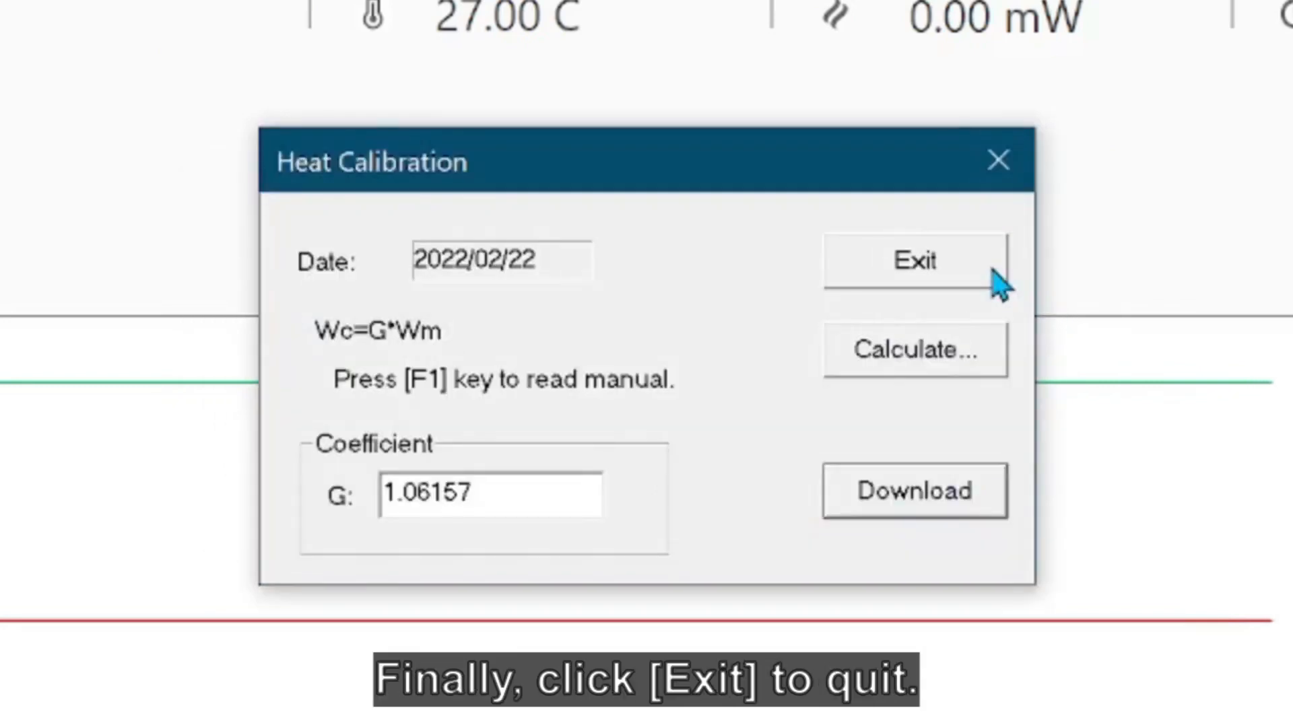
pyautogui.click(913, 261)
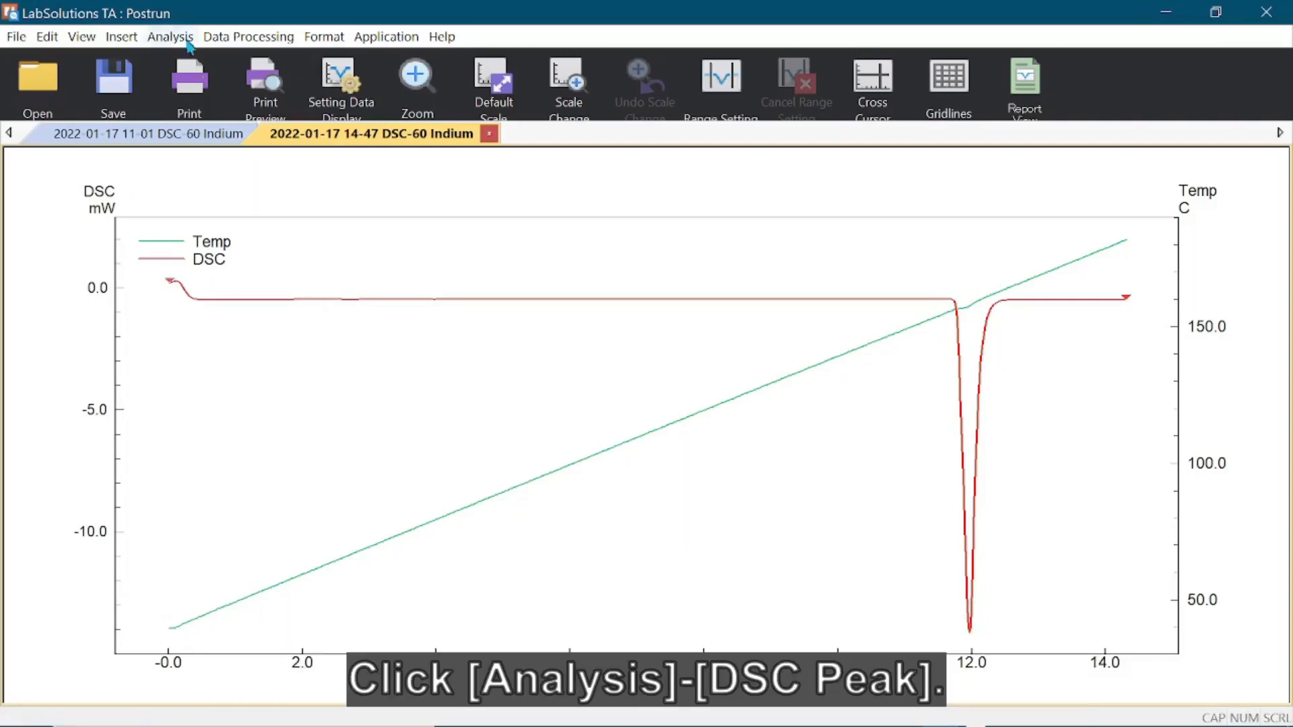
# Step: Run DSC Peak analysis over 11.27–12.95 min, giving Melting 156.33 °C and Enthalpy −28.39 J/g
pyautogui.click(169, 36)
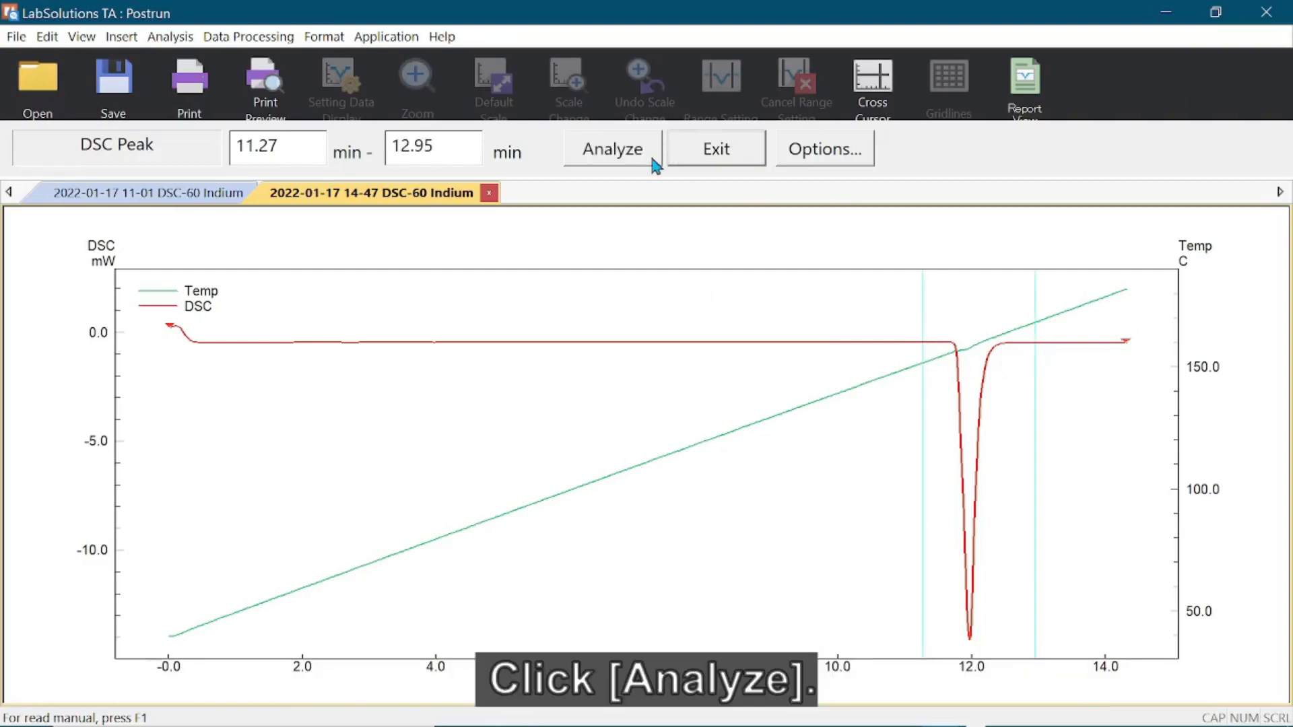
pyautogui.click(612, 149)
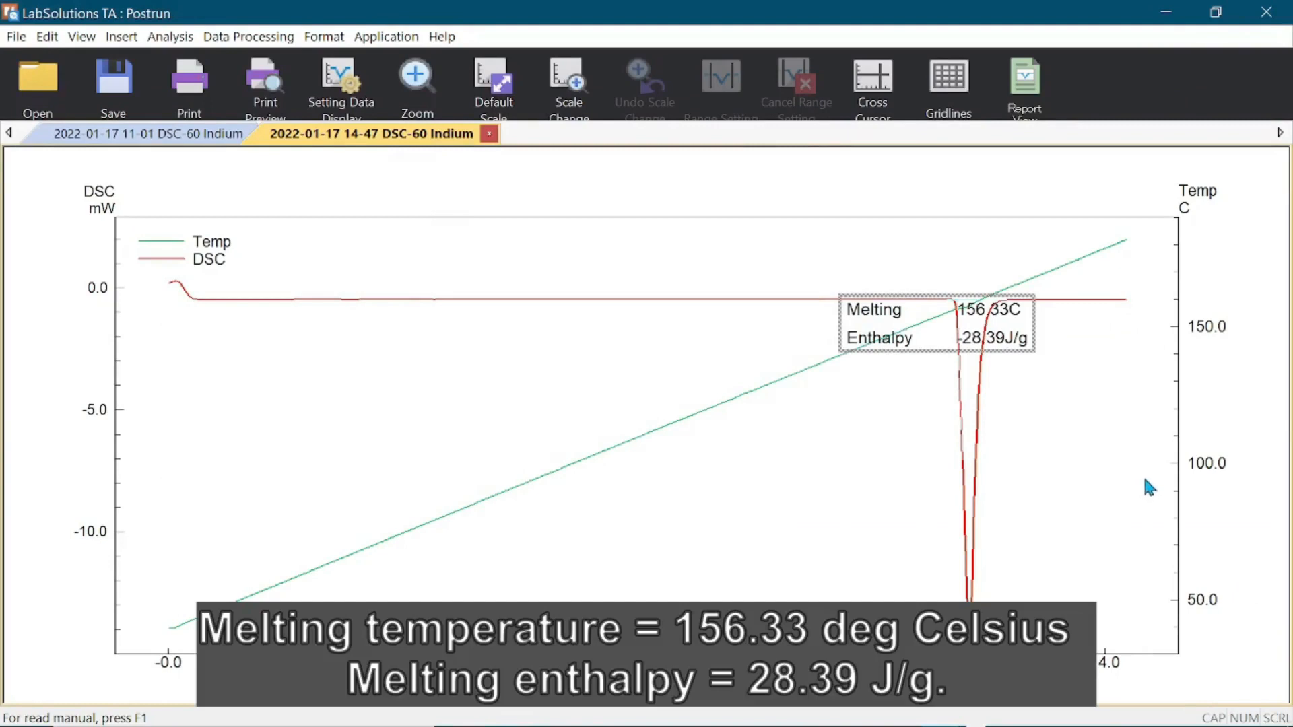
pyautogui.moveTo(1169, 472)
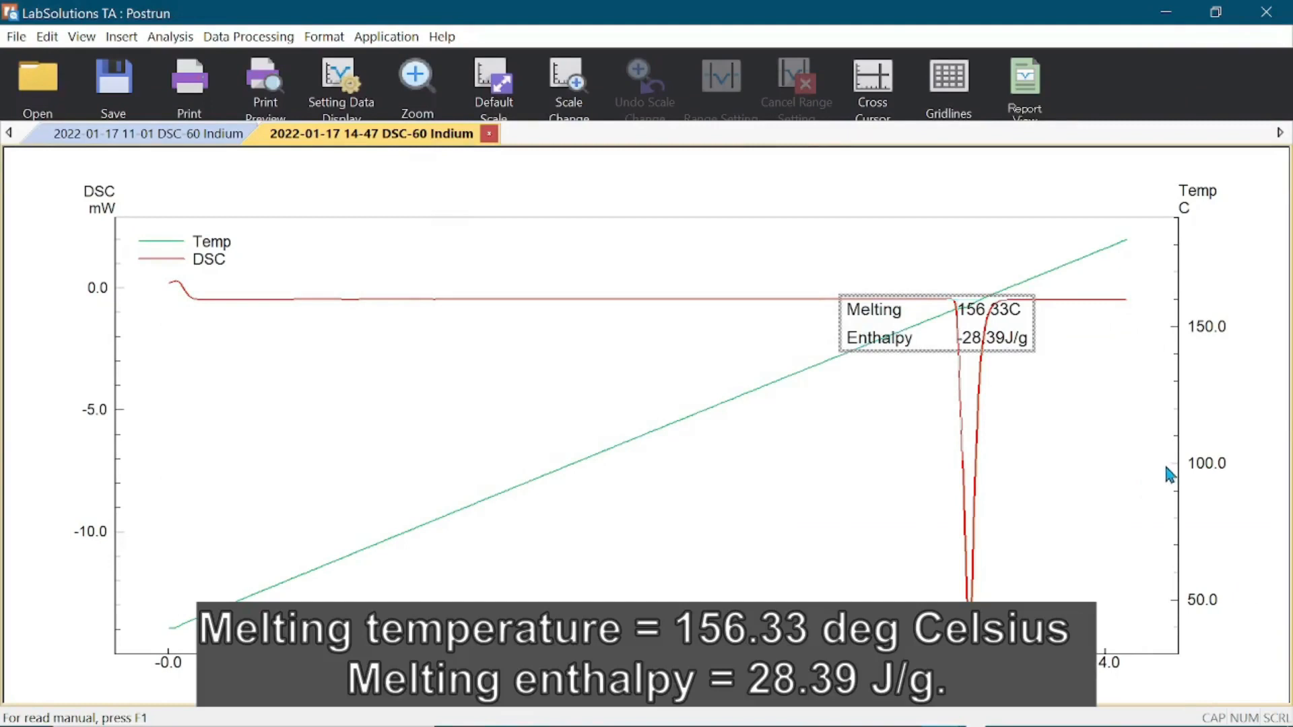
pyautogui.moveTo(1019, 357)
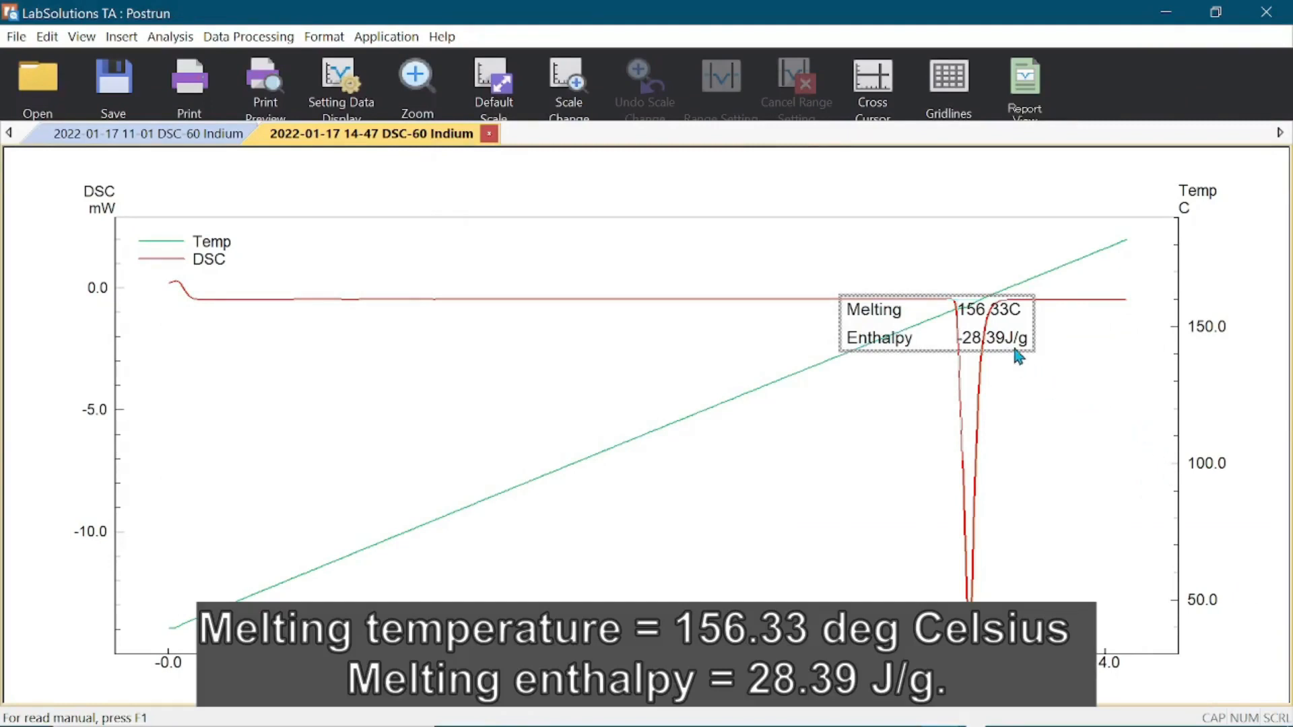